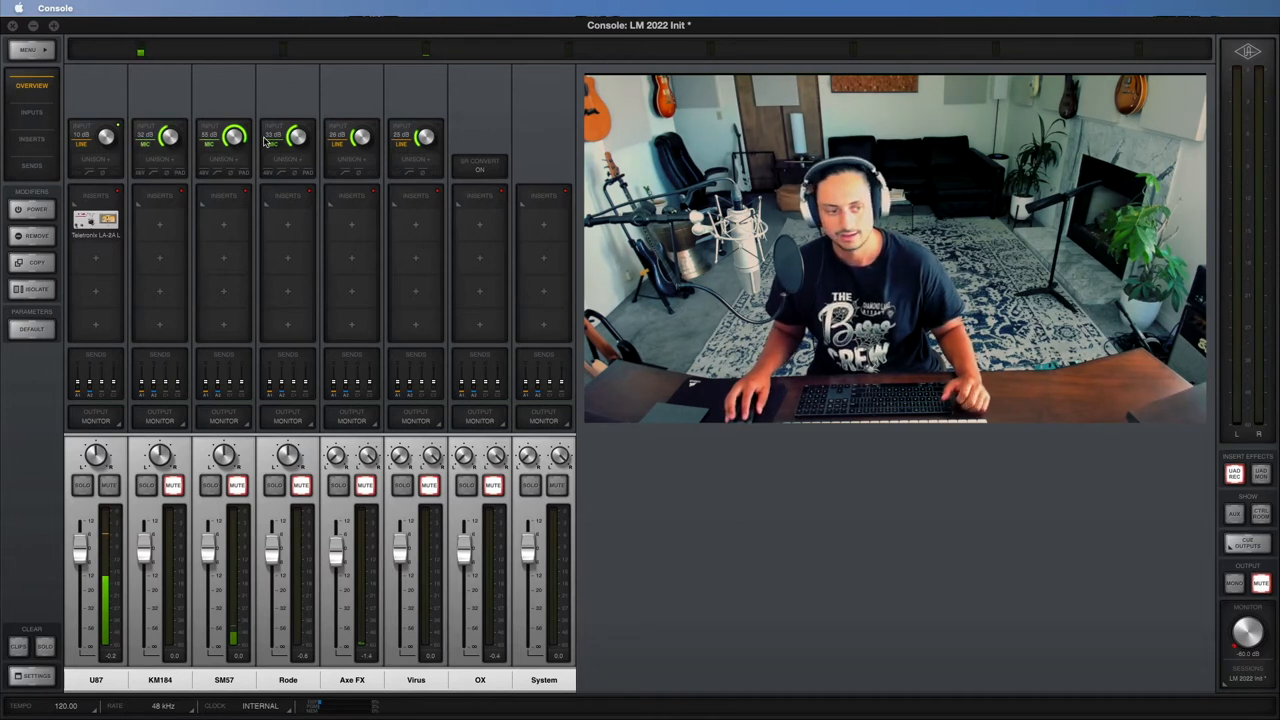
Browse the KM184 channel's Unison preamp and first-insert plug-in lists without loading anything
left_click(159, 159)
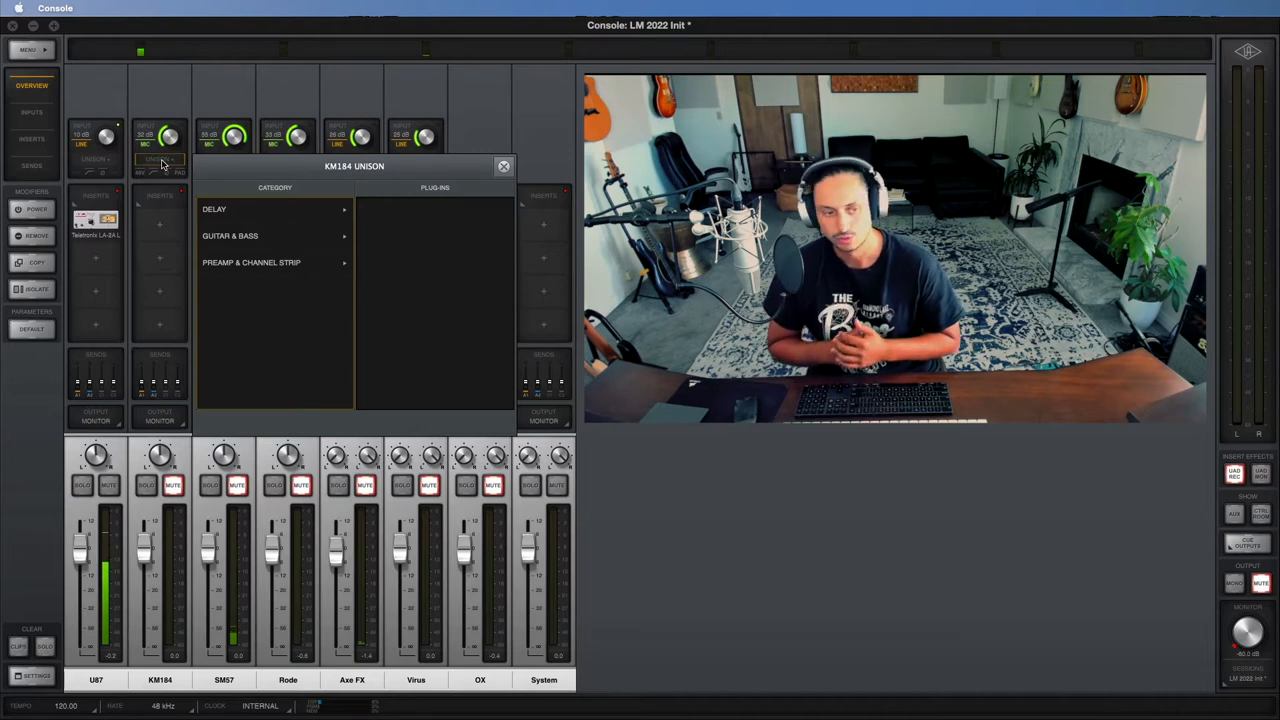
left_click(251, 262)
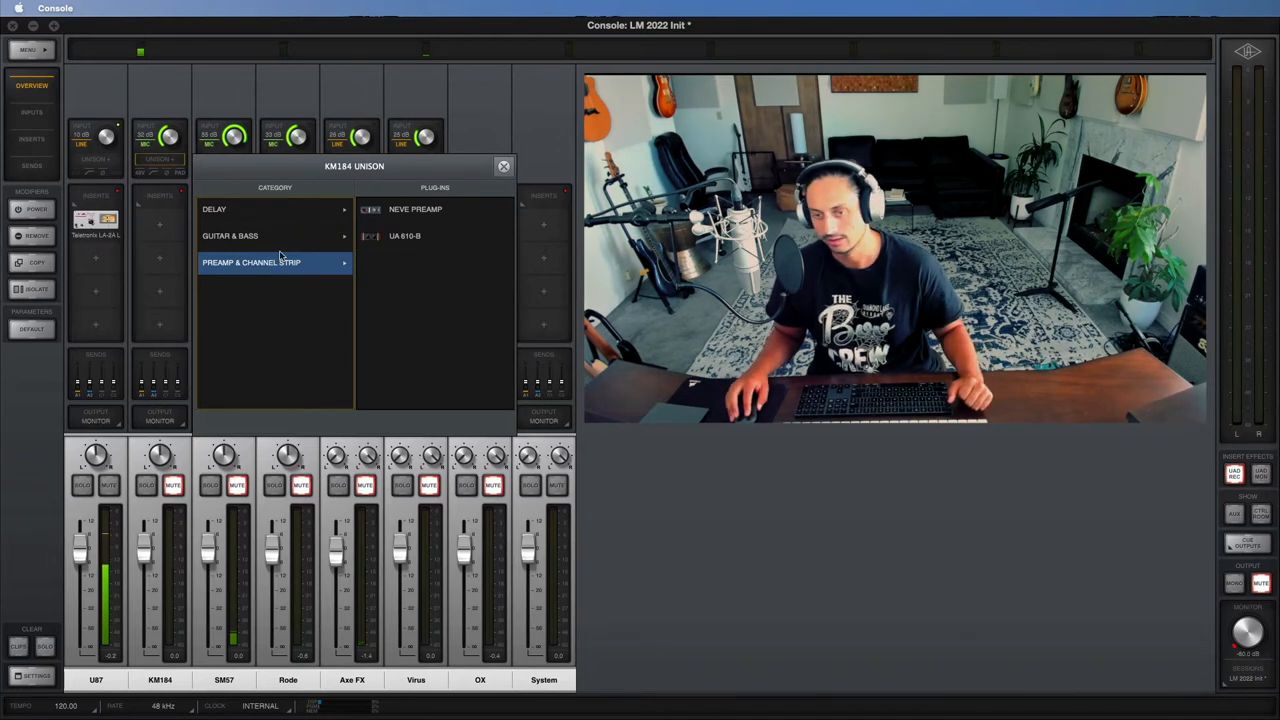
left_click(504, 166)
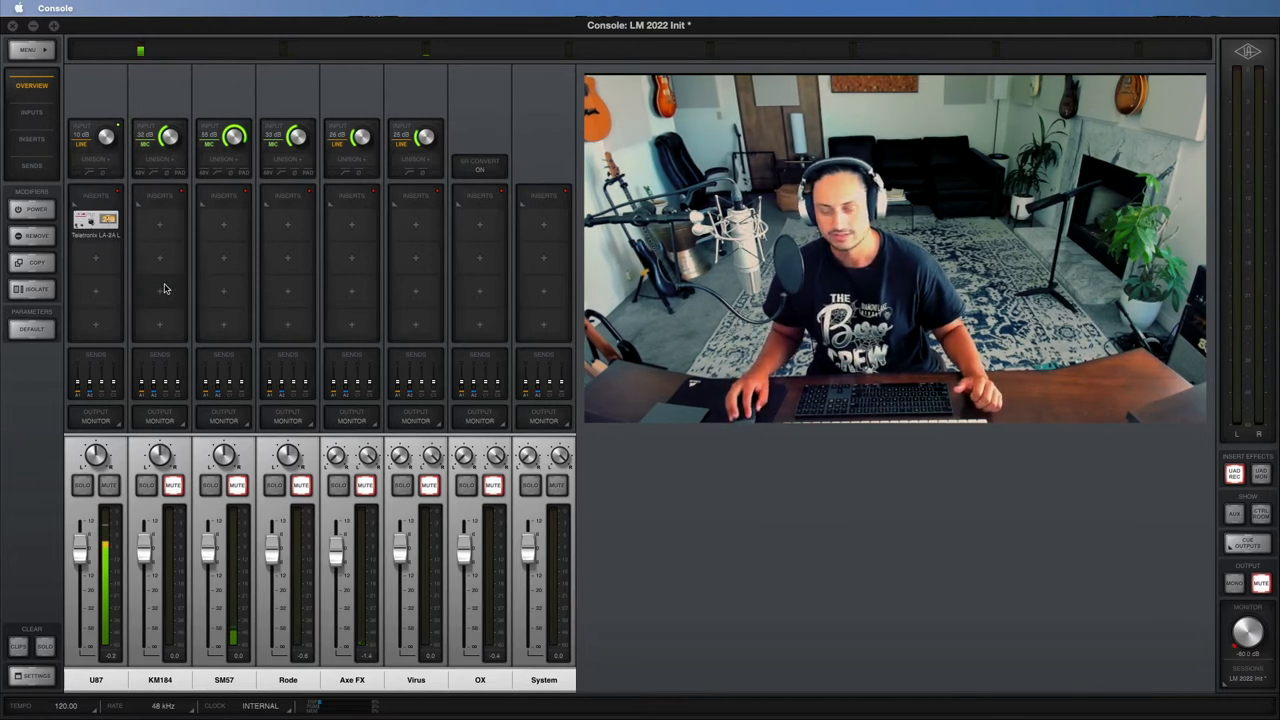
left_click(159, 224)
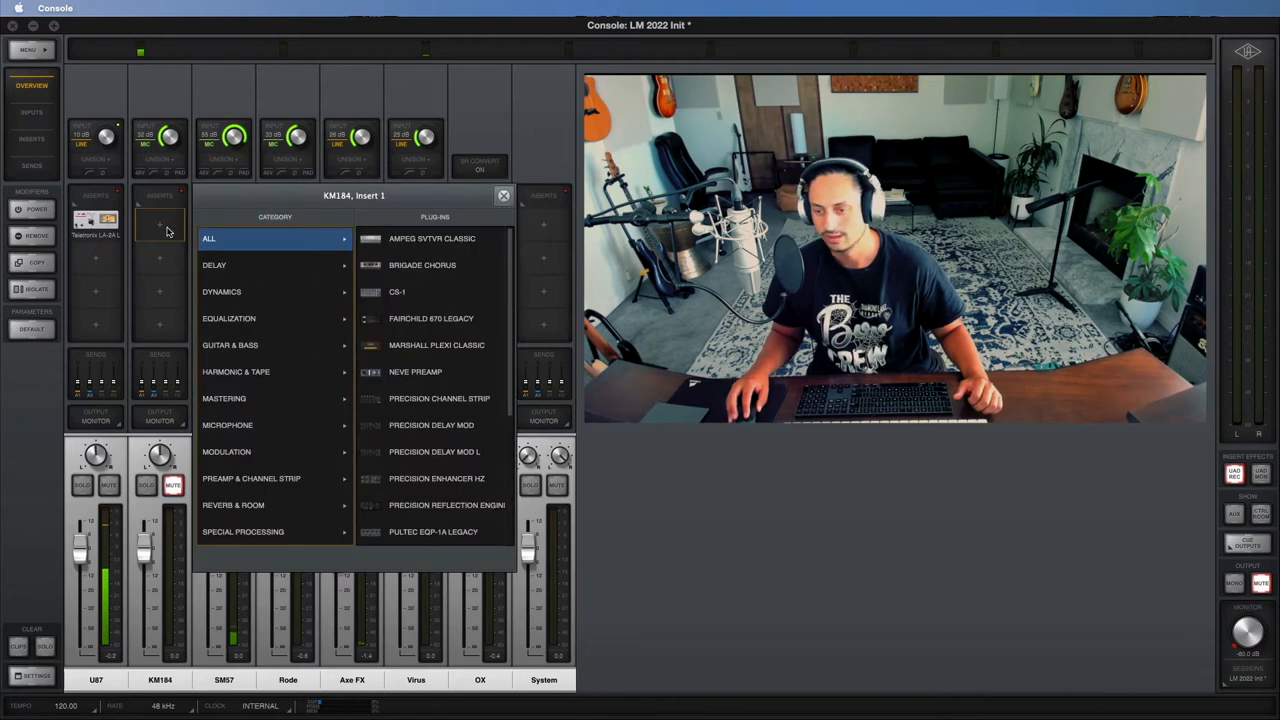
mouse_move(349, 373)
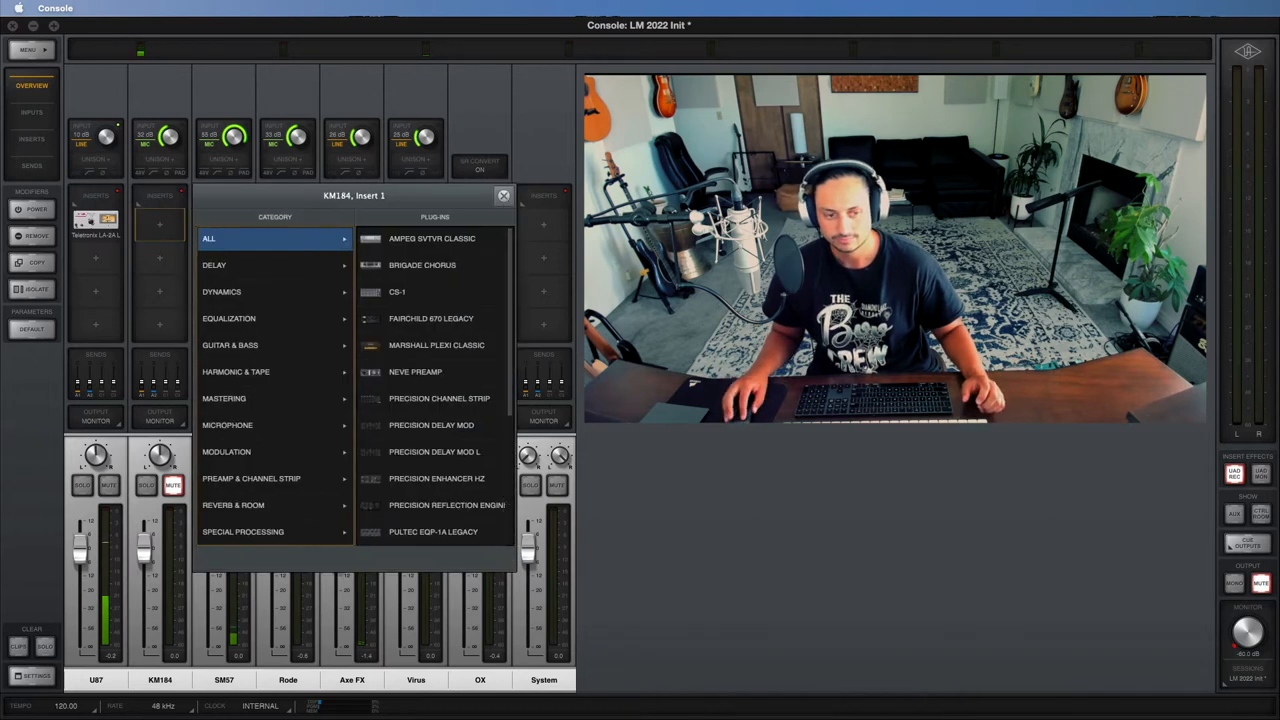
left_click(504, 195)
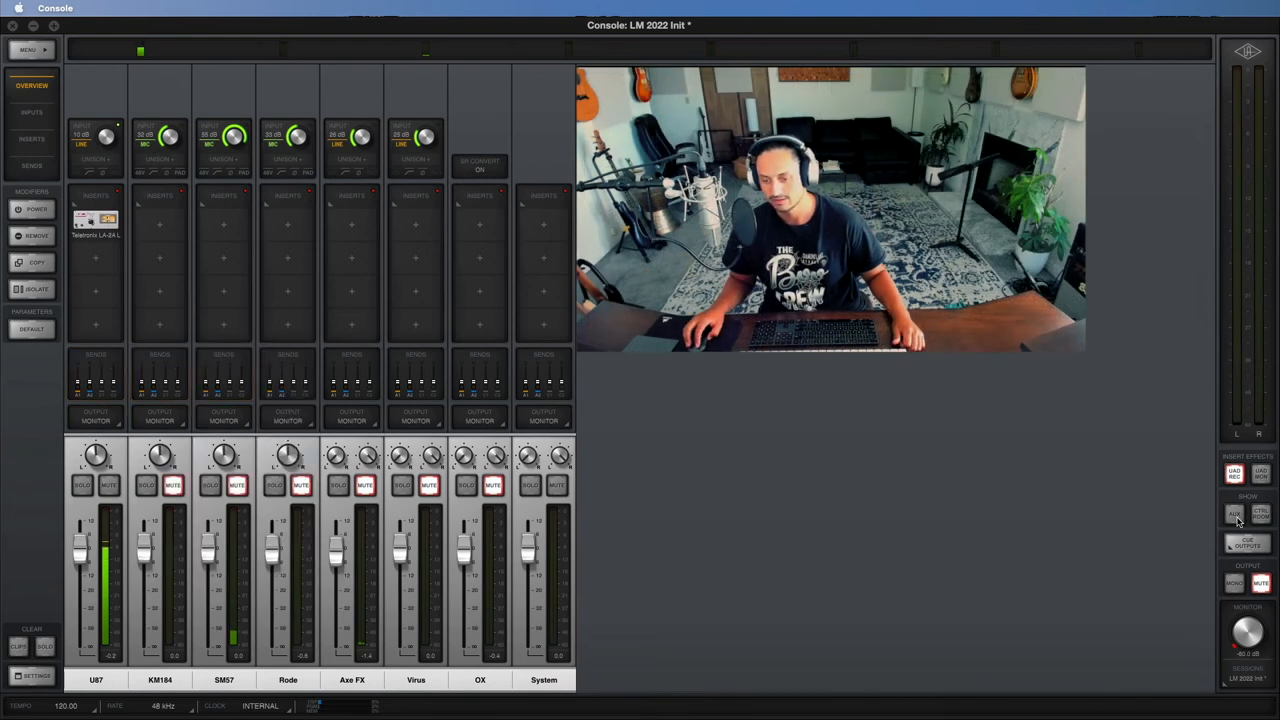
Show the aux returns and load RealVerb Pro (Reverb & Room) onto the AUX 1 insert
left_click(1234, 513)
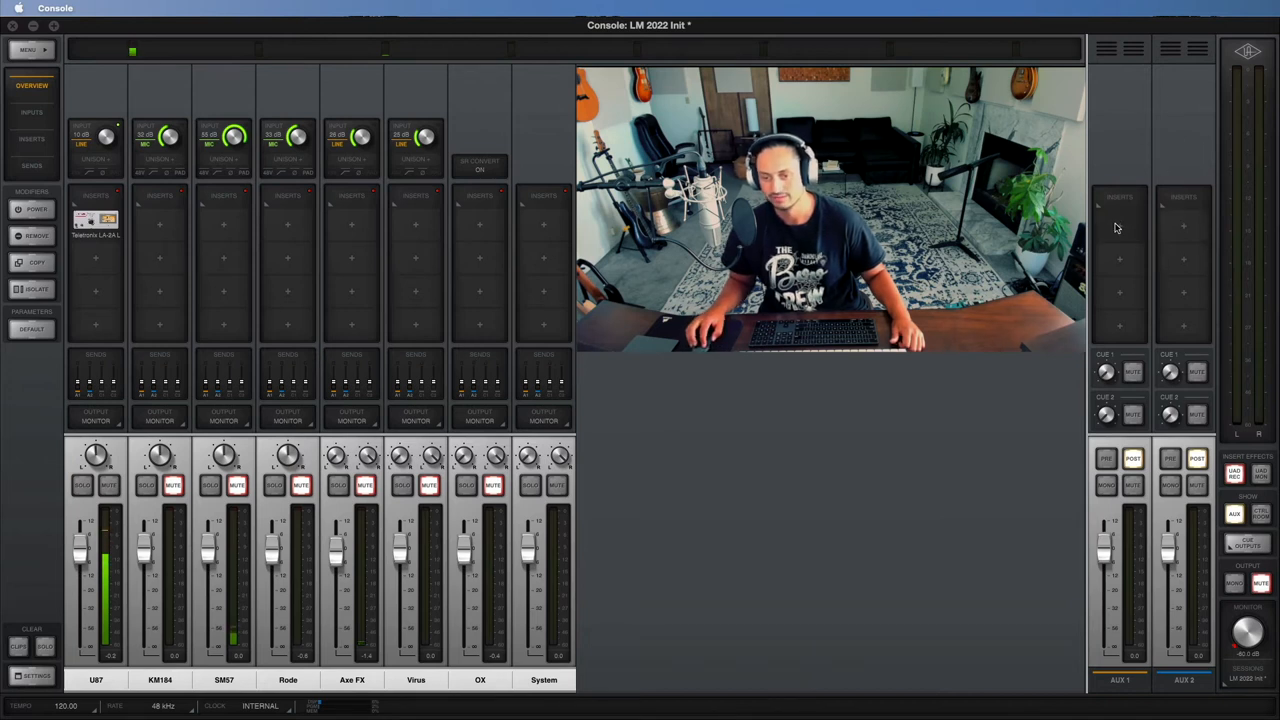
left_click(1119, 227)
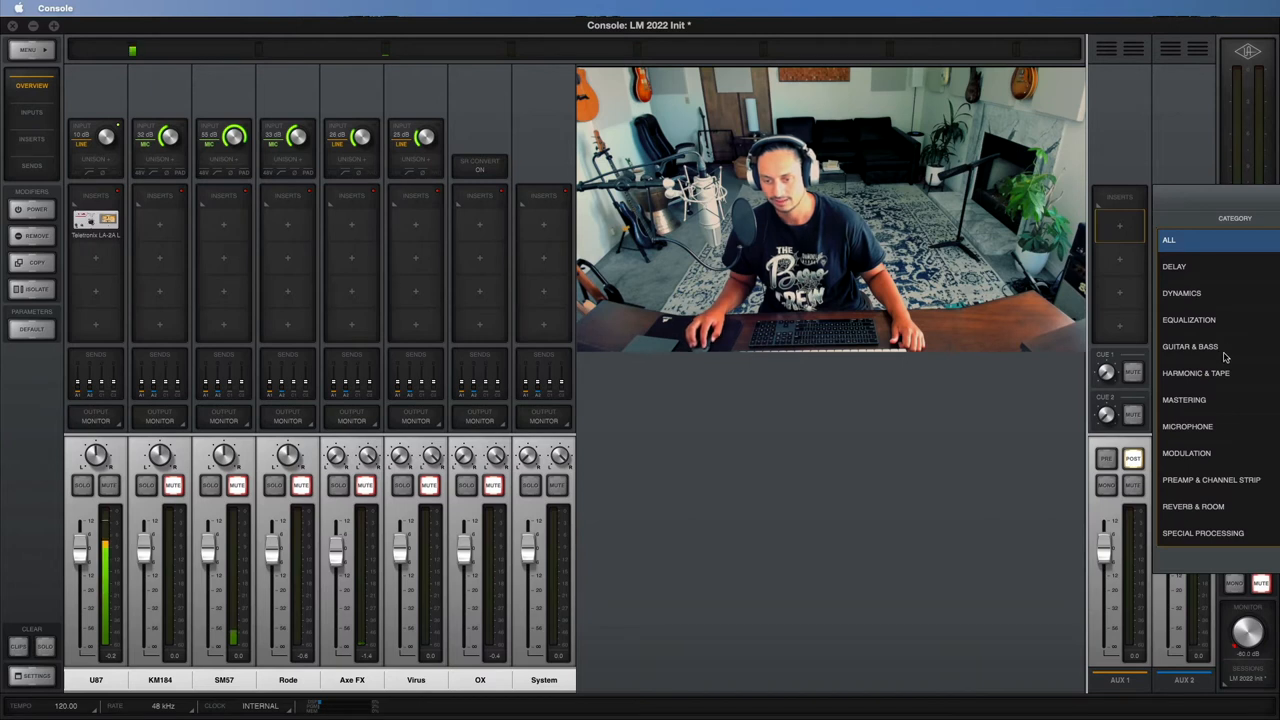
left_click(1193, 506)
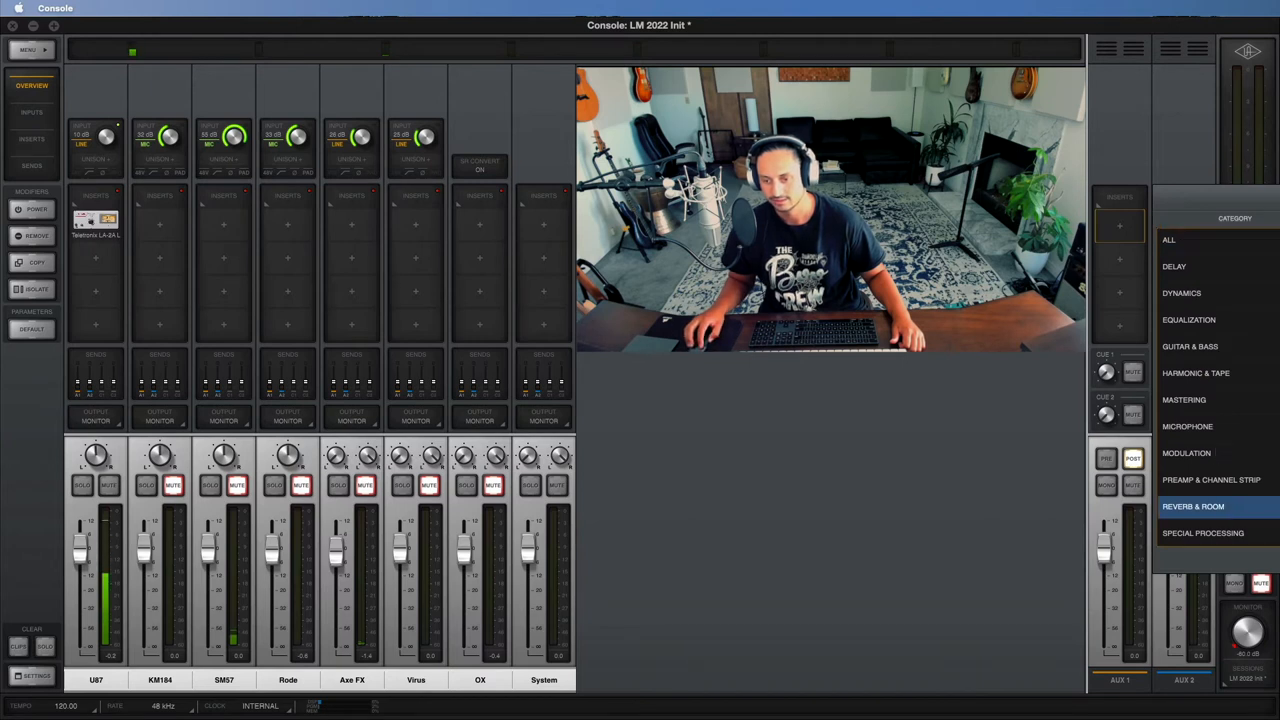
left_click(1193, 506)
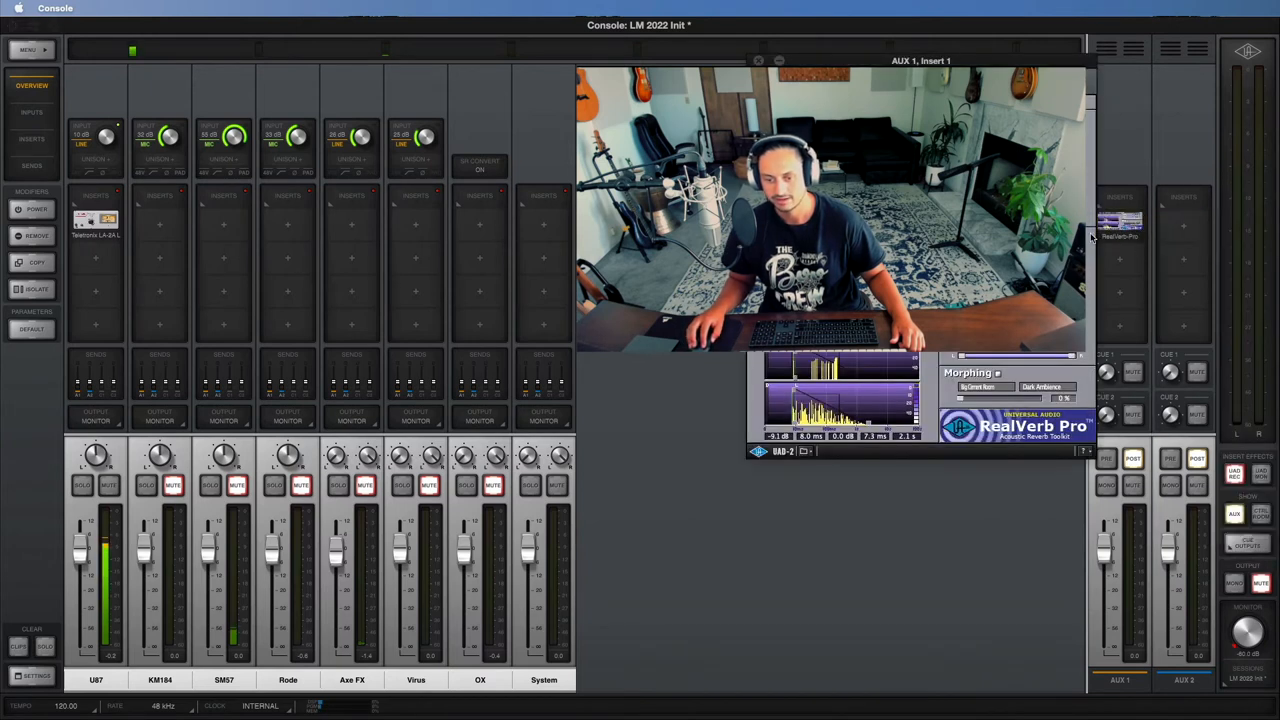
left_click(758, 61)
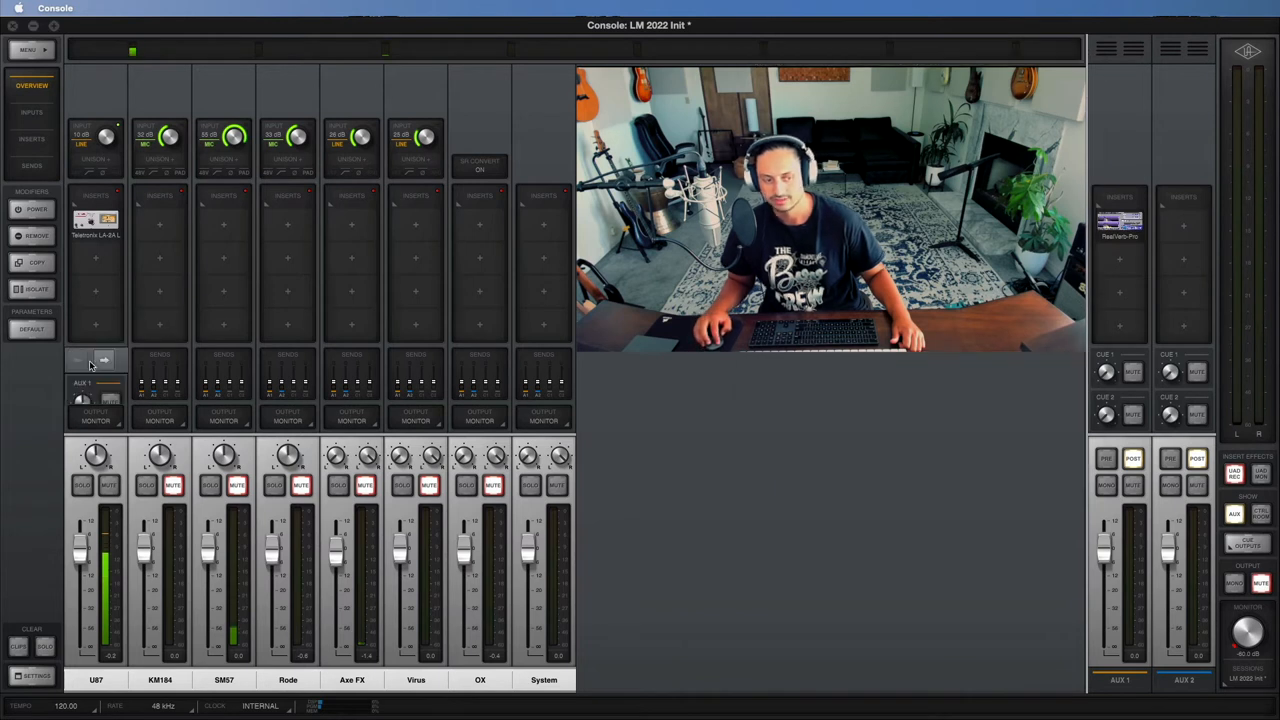
Review the U87 channel's aux and cue send levels feeding the reverb
left_click(95, 358)
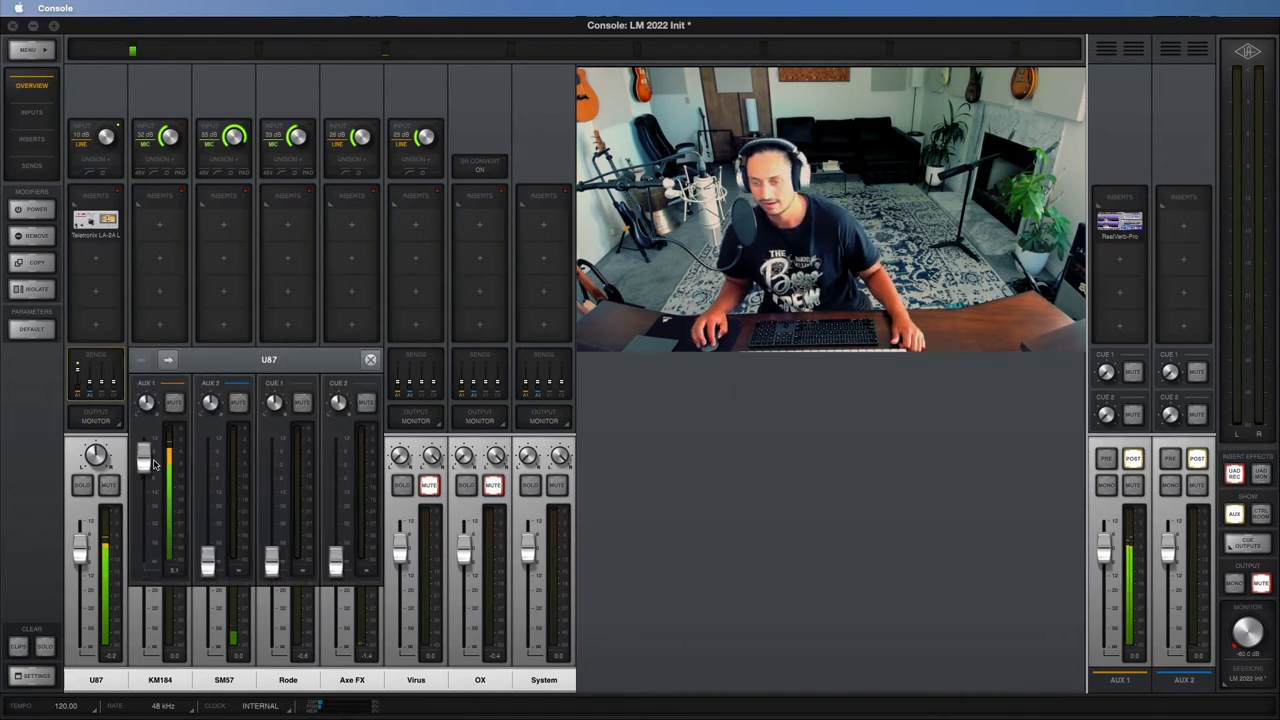
left_click(370, 359)
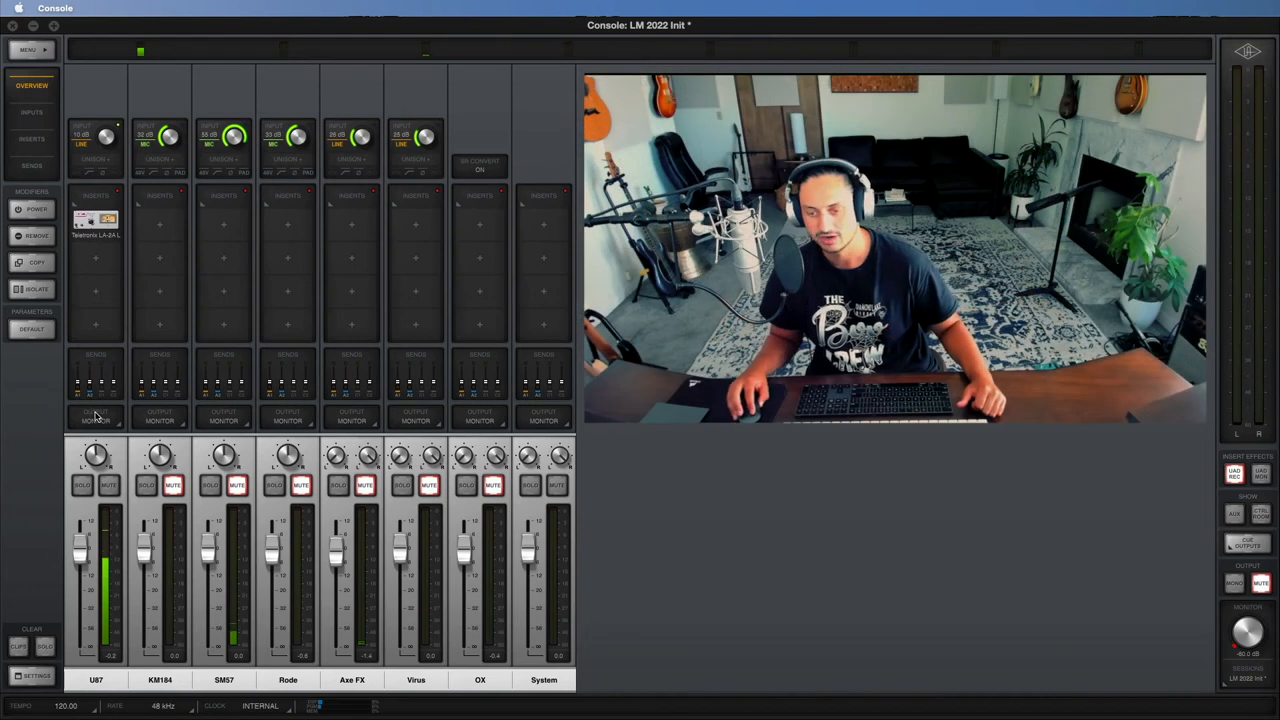
Show the U87 output routing and control room strips, then the Cue 1/Cue 2 output settings
left_click(95, 417)
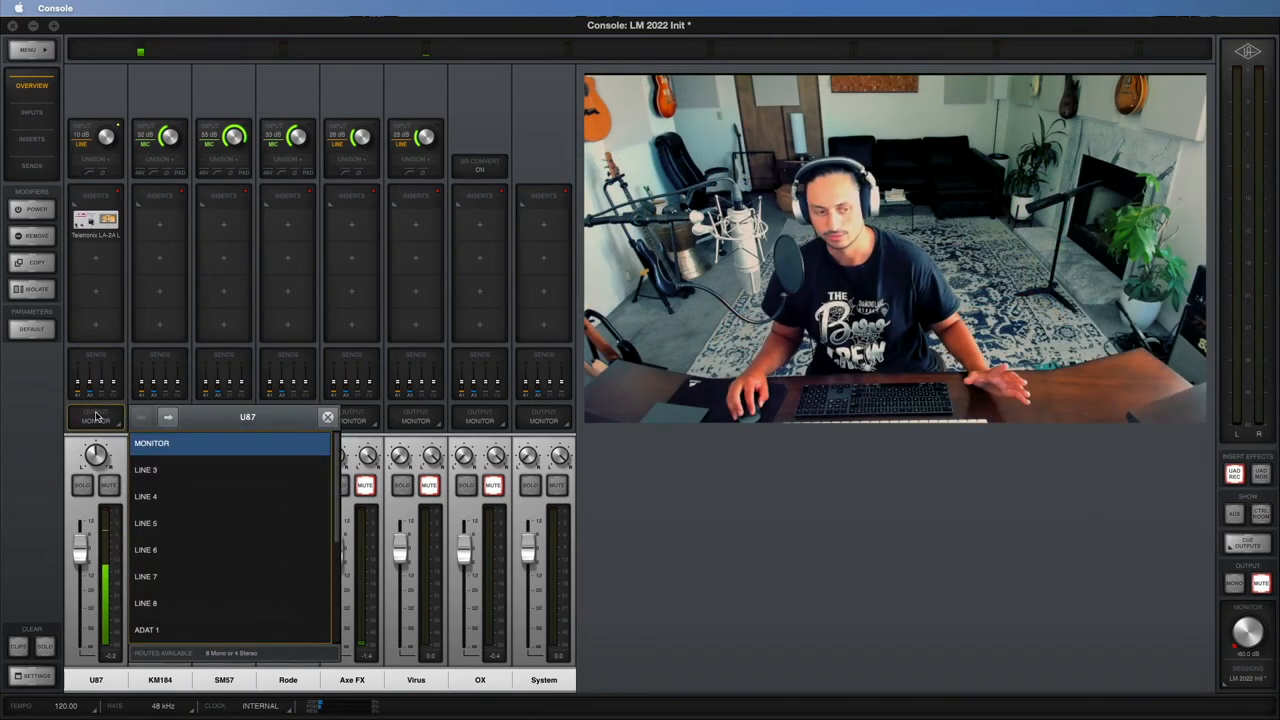
left_click(327, 417)
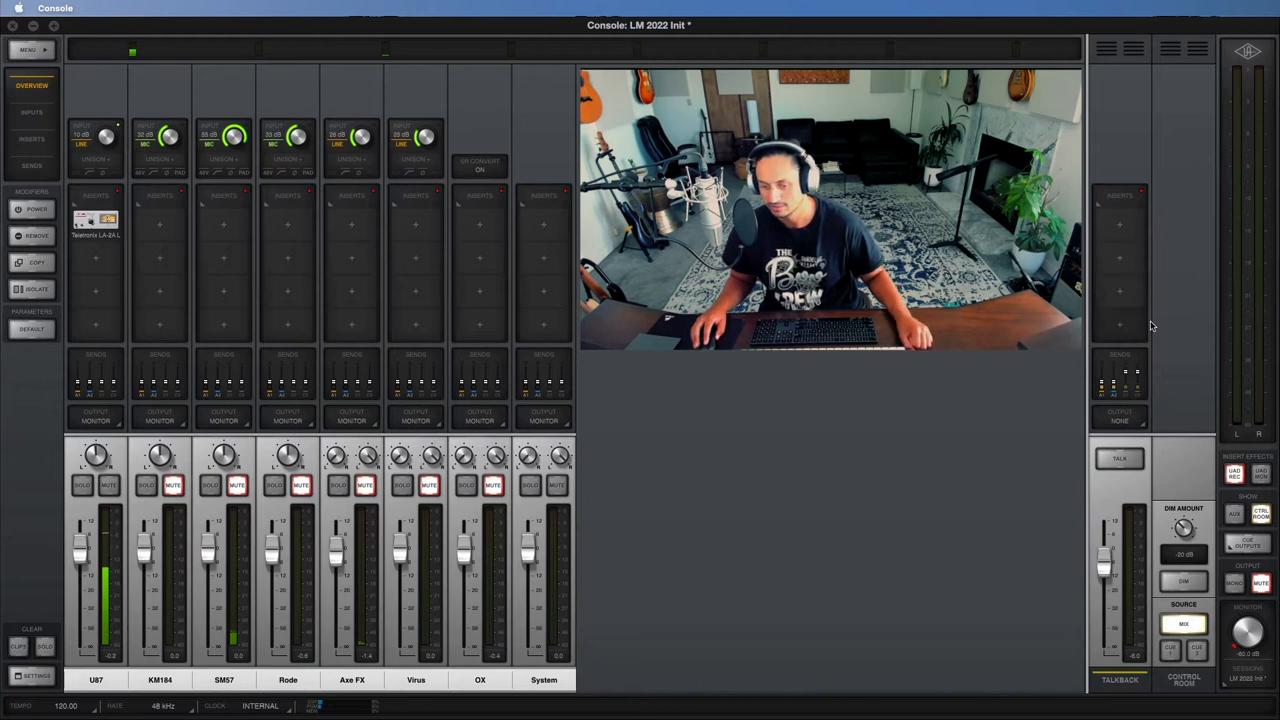
left_click(1247, 545)
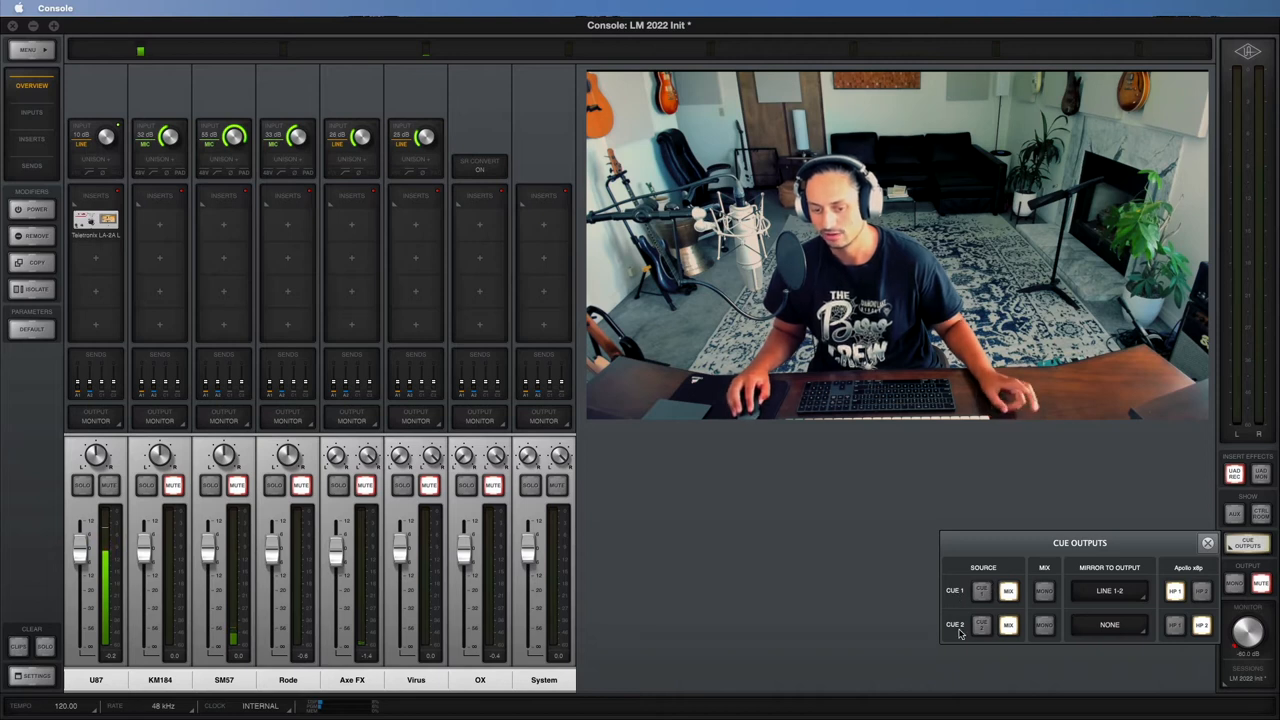
Close the cue outputs panel and raise the monitor level from -60 dB to -55 dB
left_click(1174, 590)
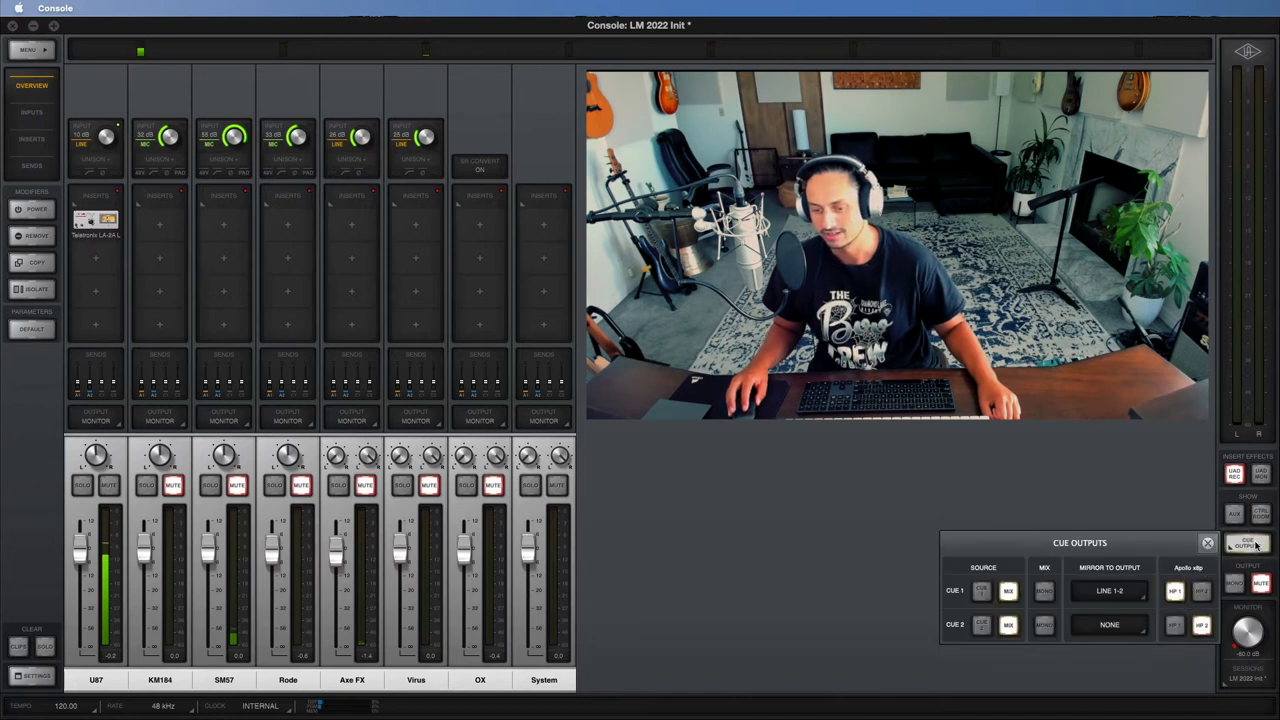
left_click(1207, 542)
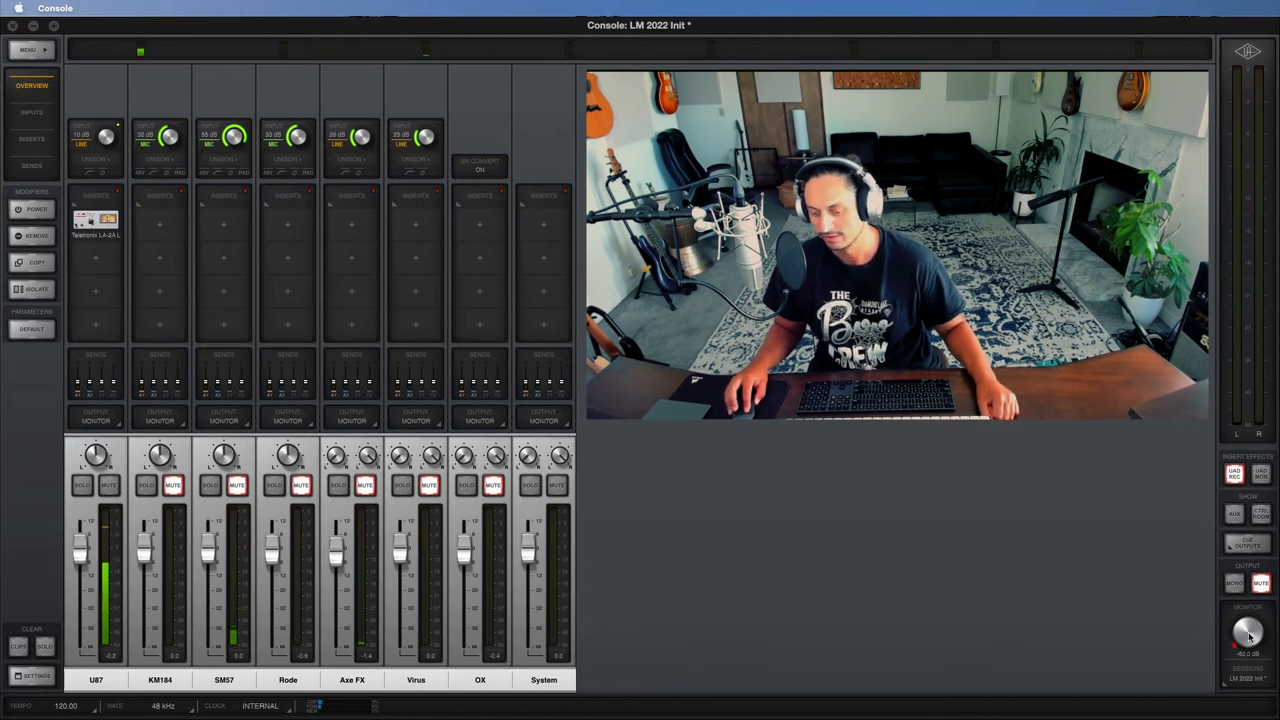
left_click(1261, 583)
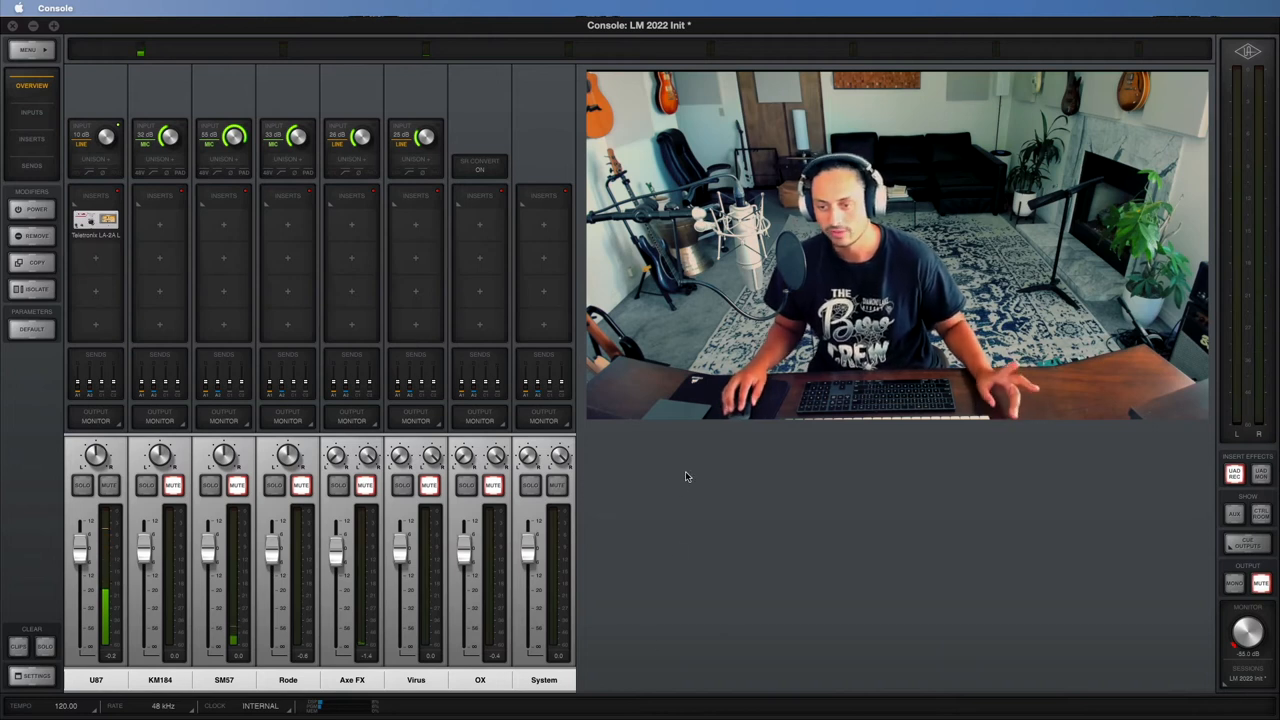
left_click(544, 680)
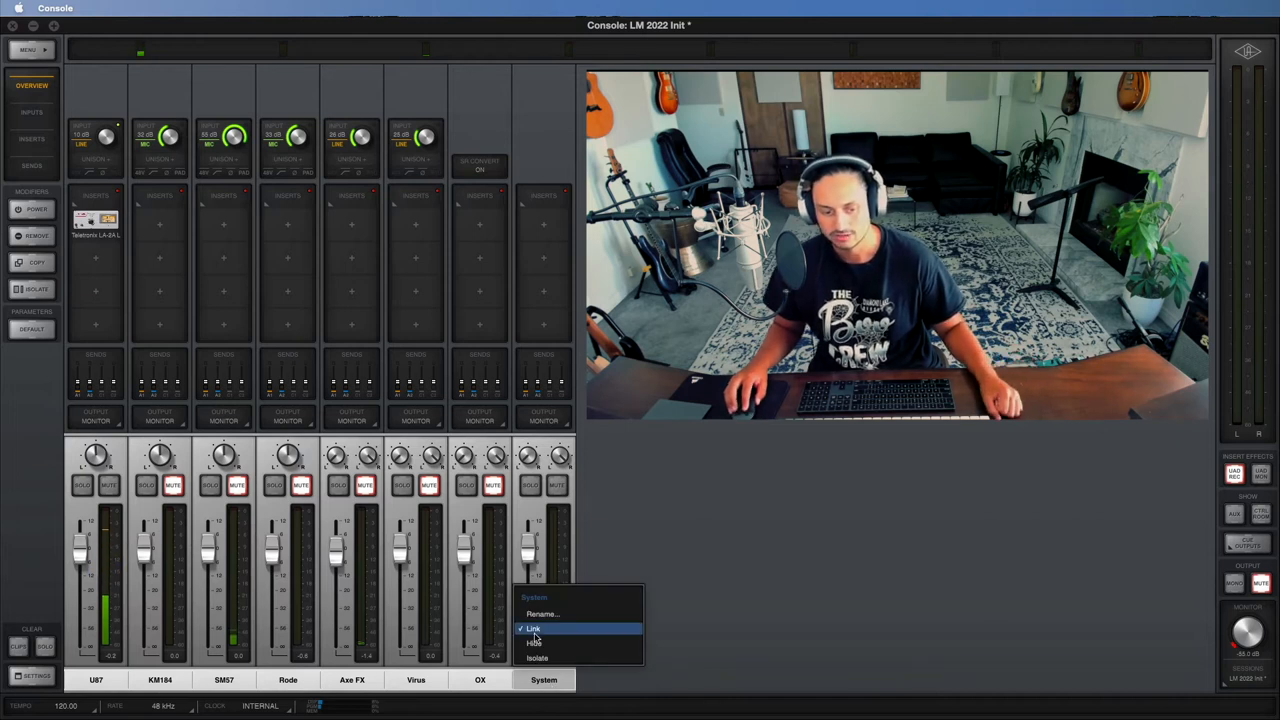
mouse_move(535, 642)
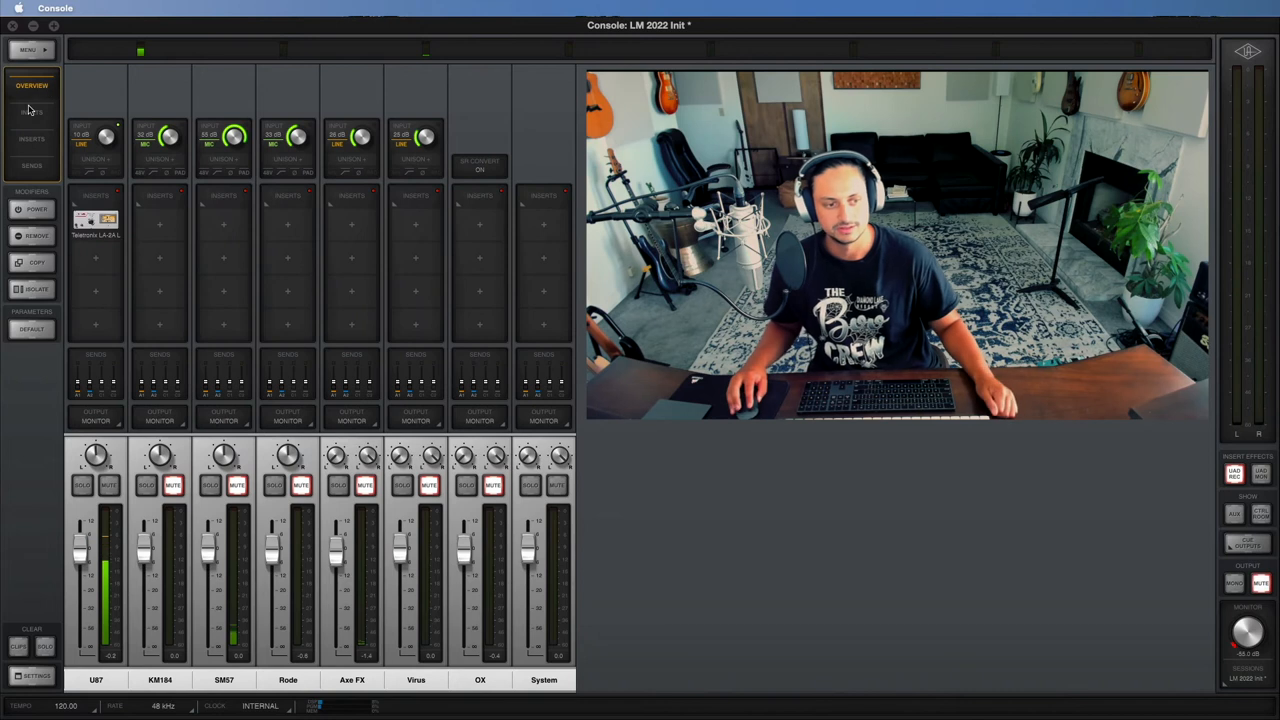
left_click(31, 111)
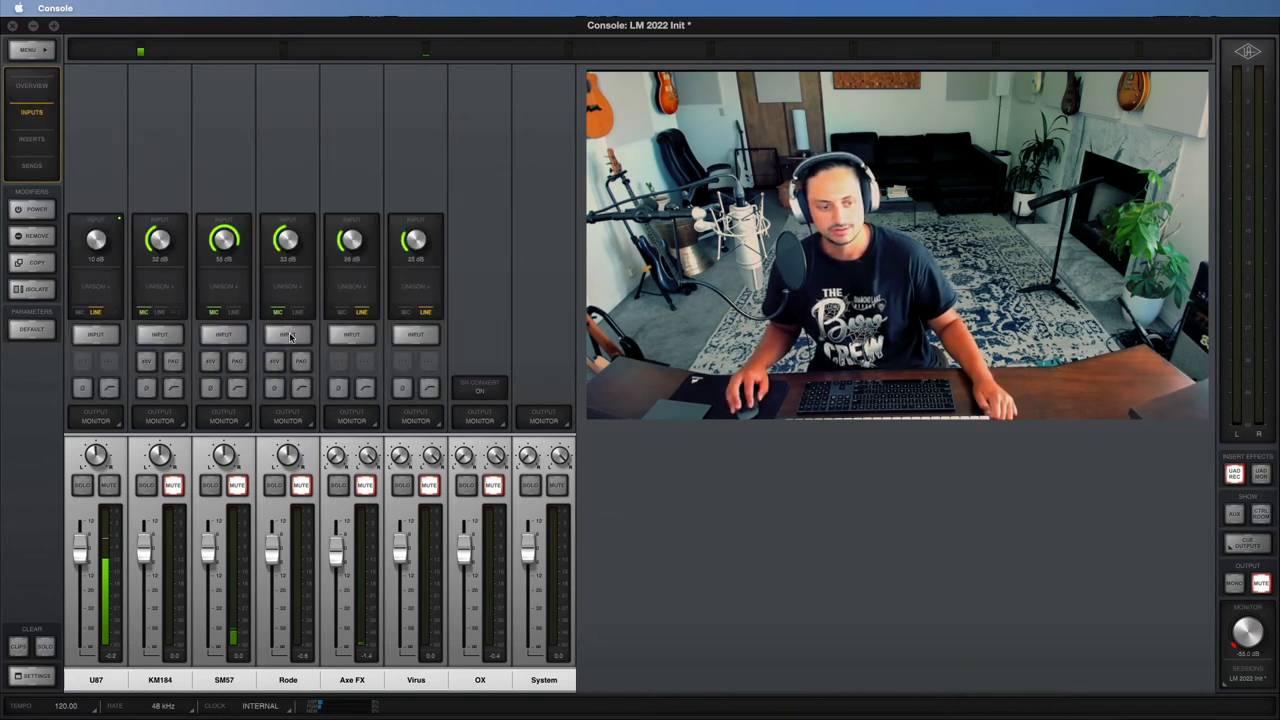
left_click(31, 138)
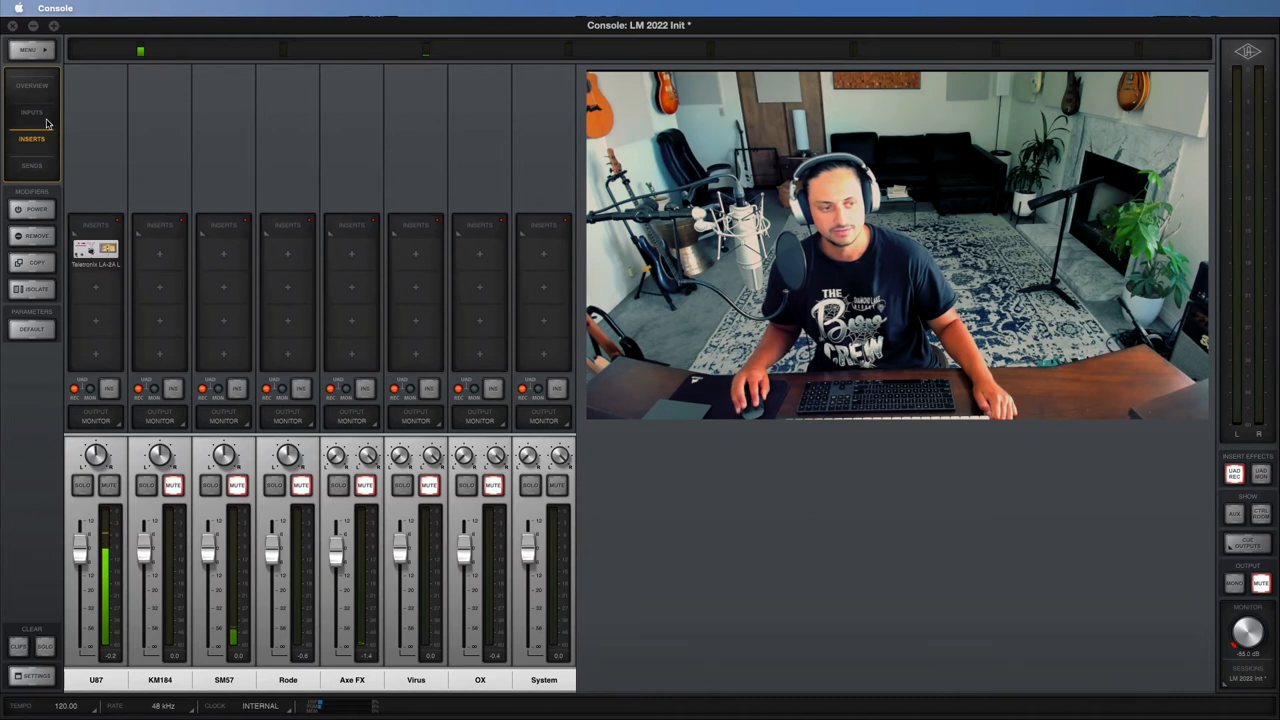
left_click(31, 165)
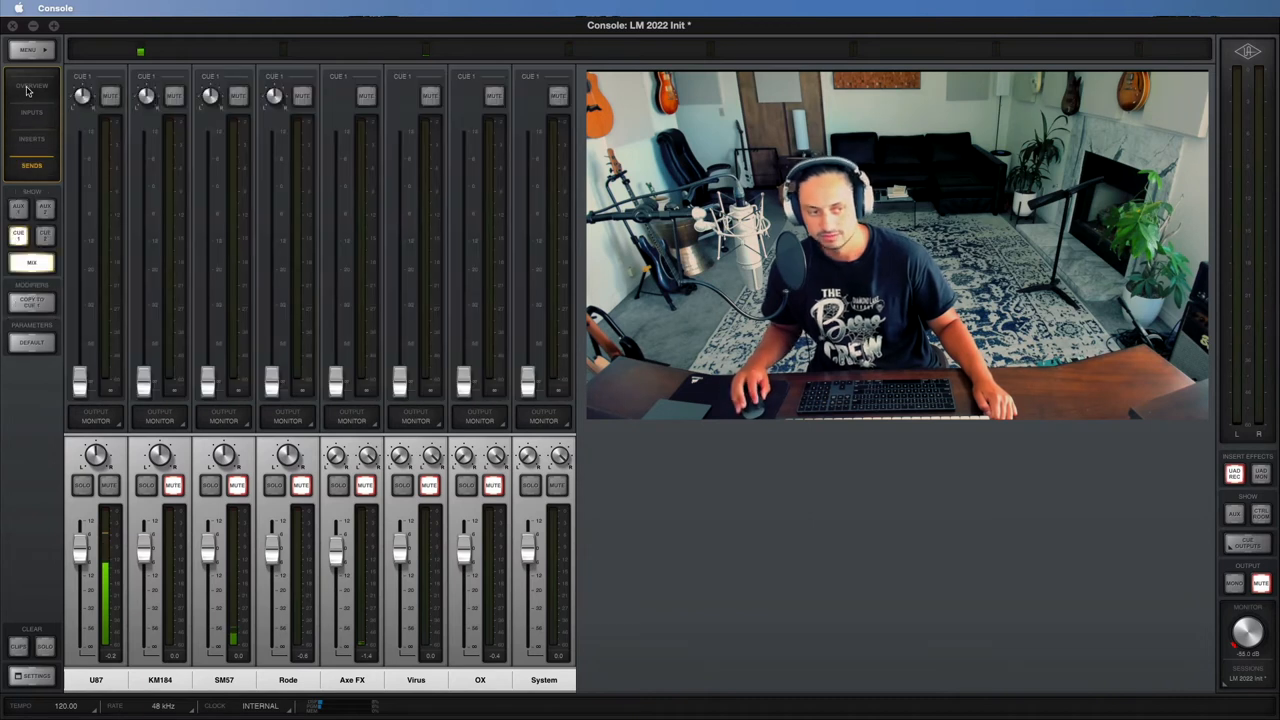
left_click(31, 85)
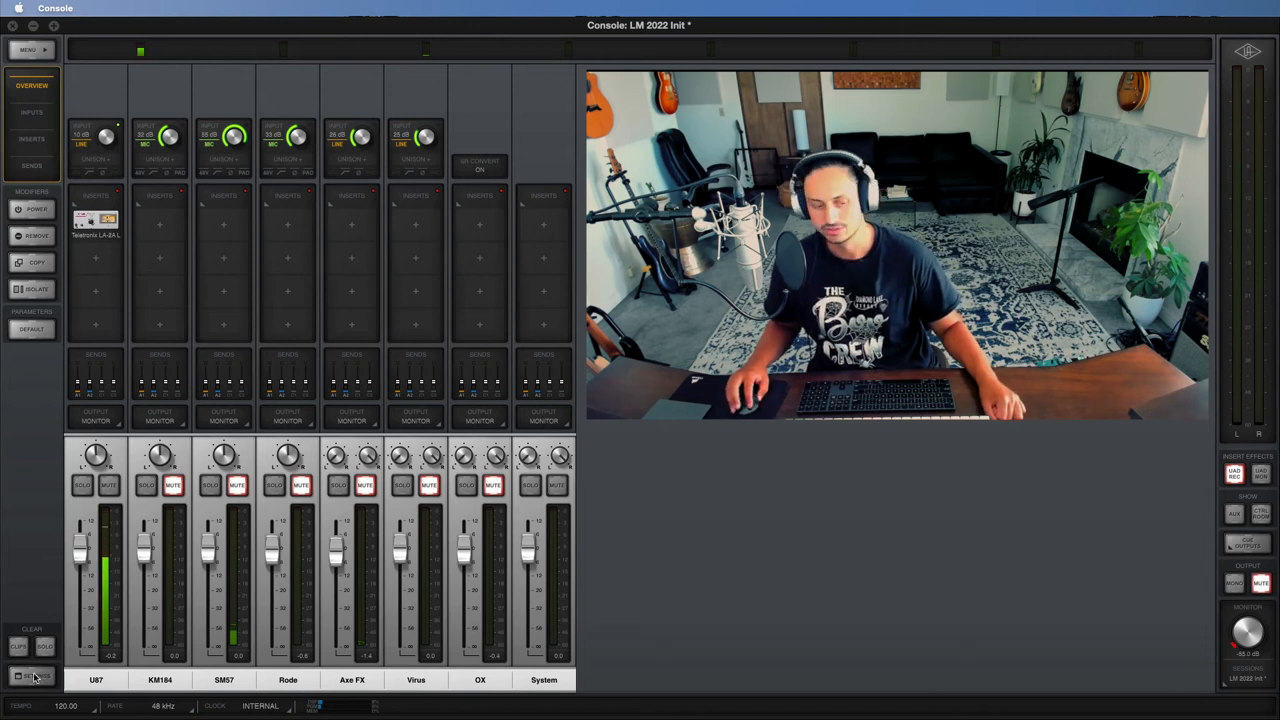
left_click(32, 675)
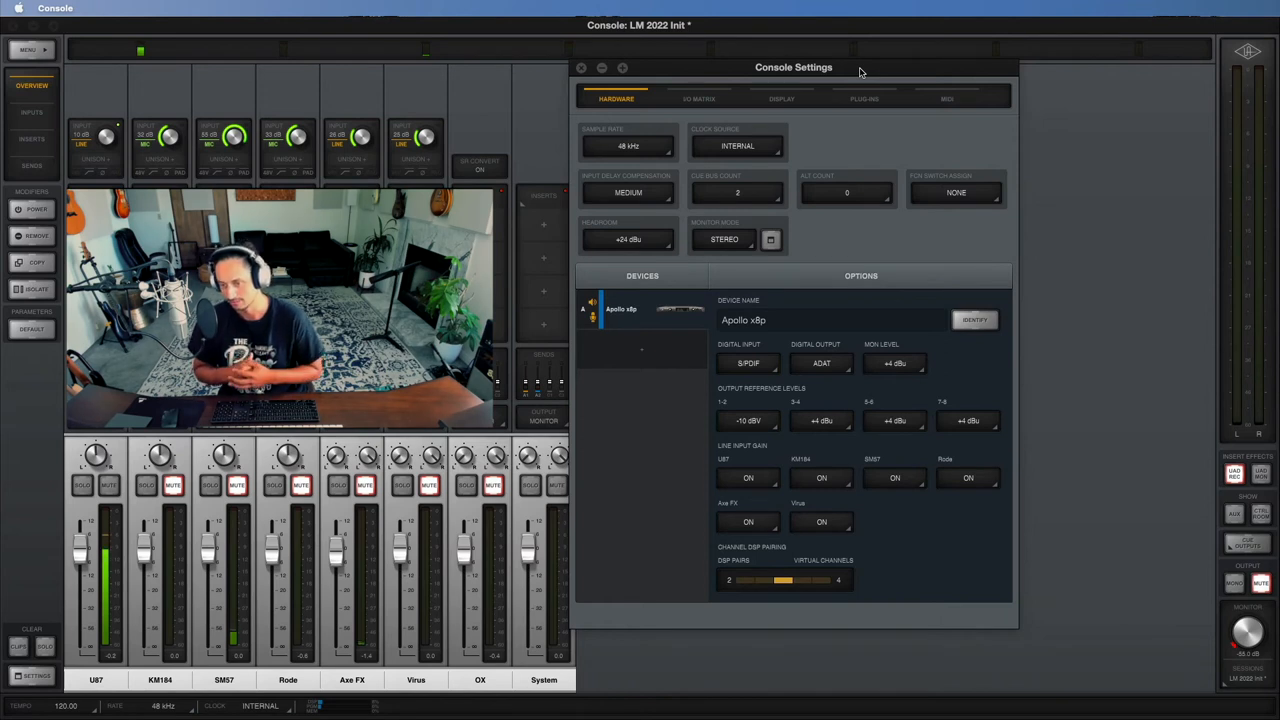
mouse_move(885, 83)
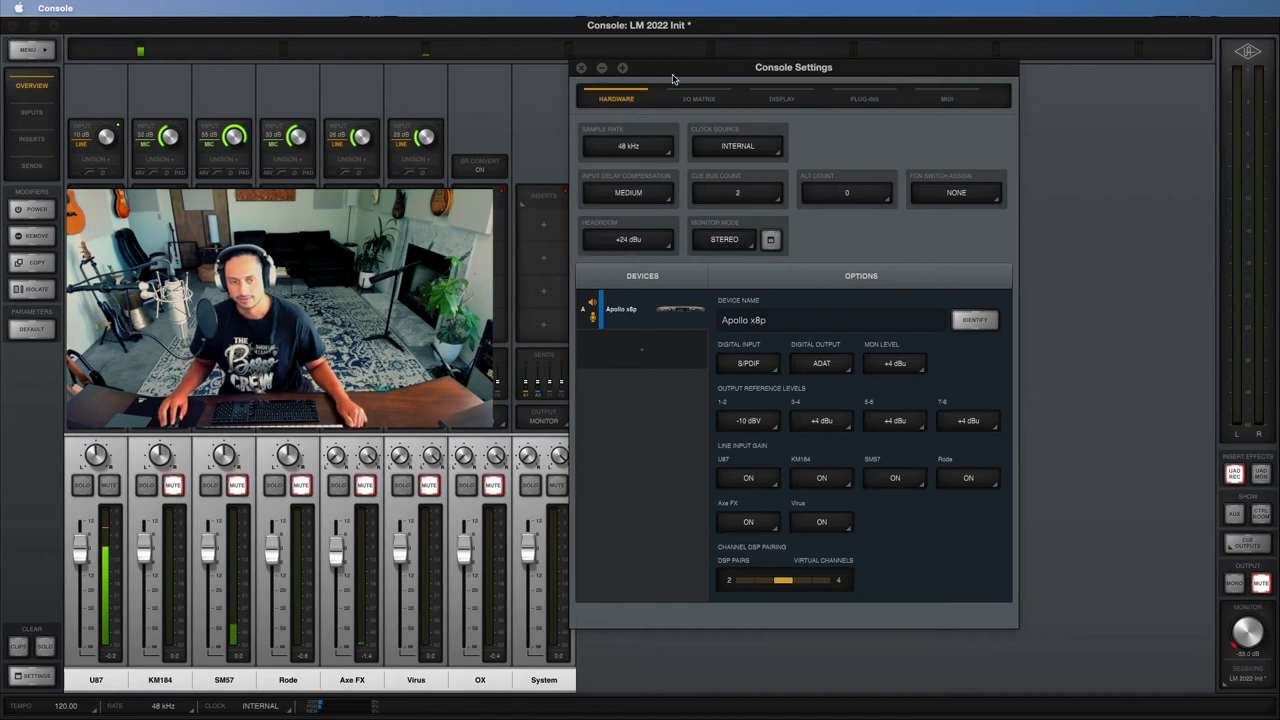
Close Console Settings and bring up the MENU's session and view commands
left_click(580, 67)
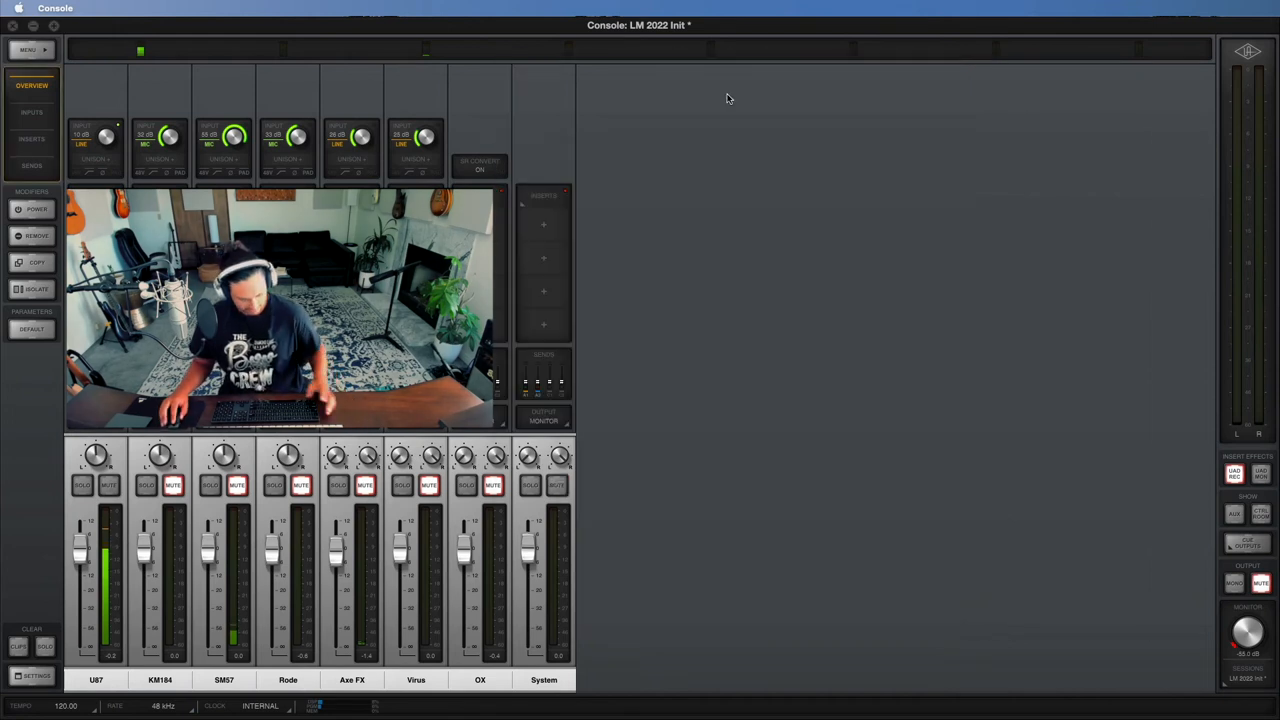
left_click(37, 676)
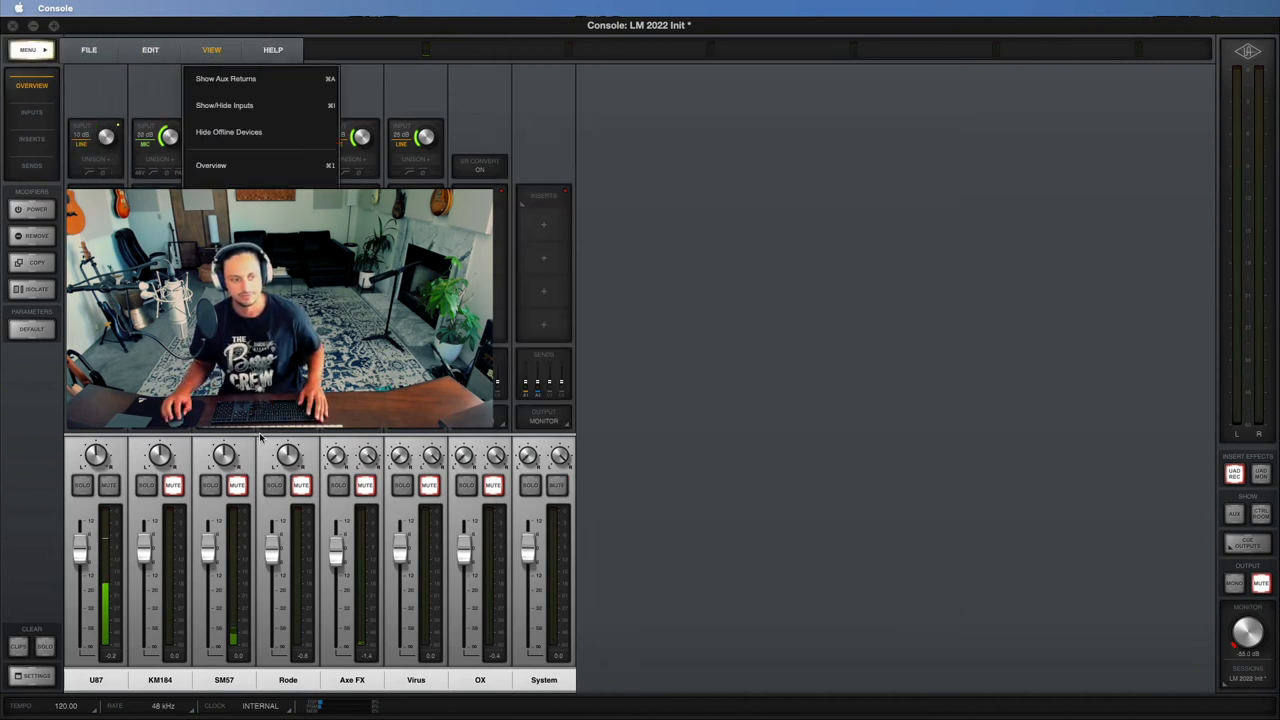
Reopen Console Settings on the I/O Matrix of Apollo x8p input and output channels
left_click(32, 676)
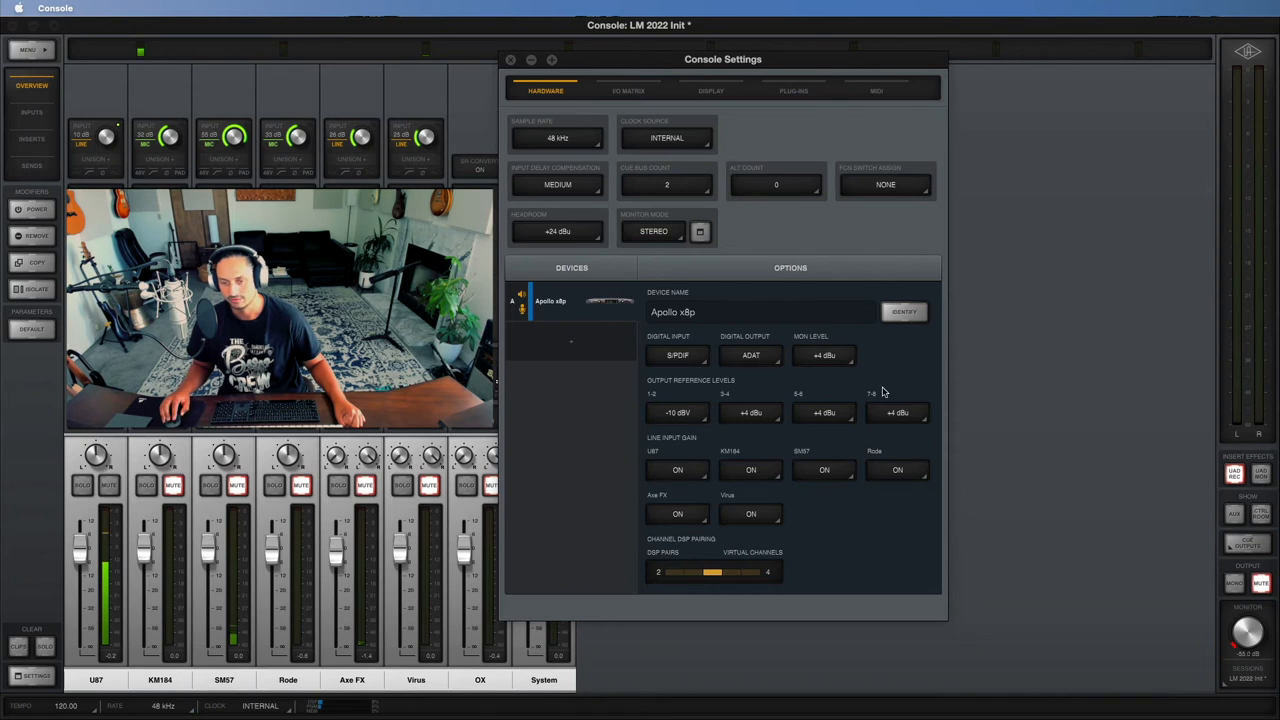
left_click(628, 91)
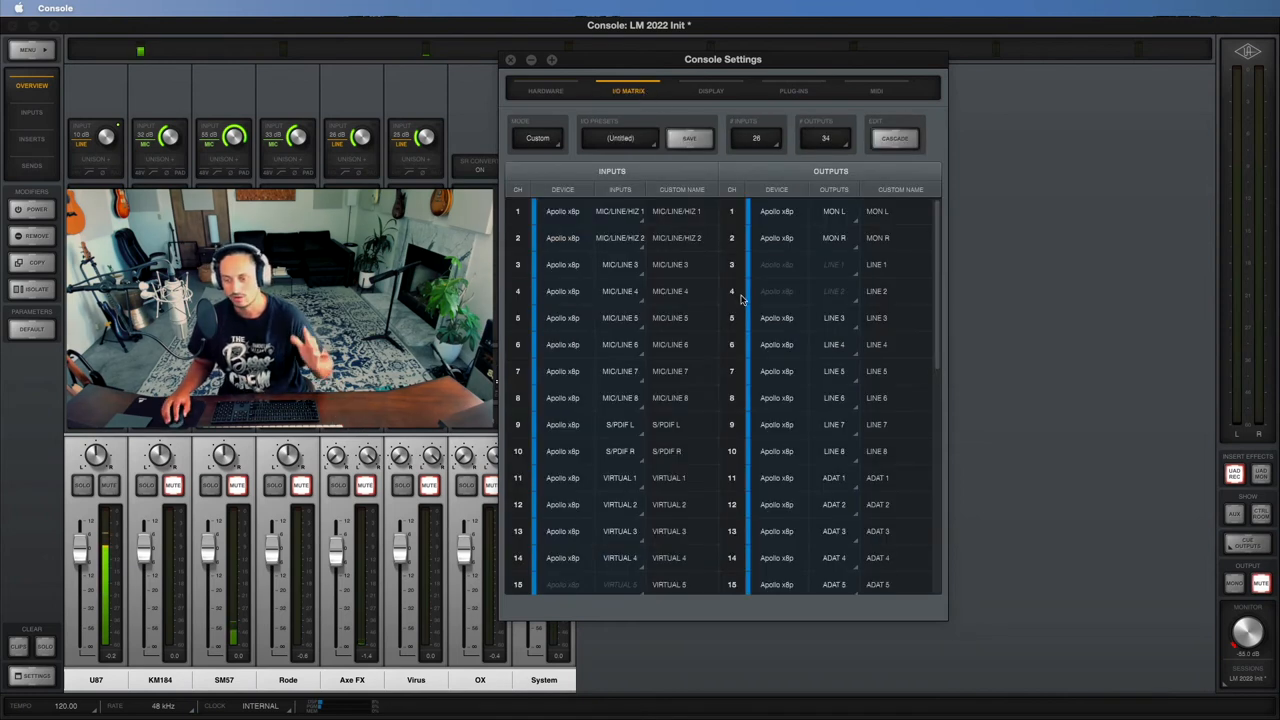
Peek at the I/O Presets list, then move to the Display metering and hold settings
scroll("down", 3)
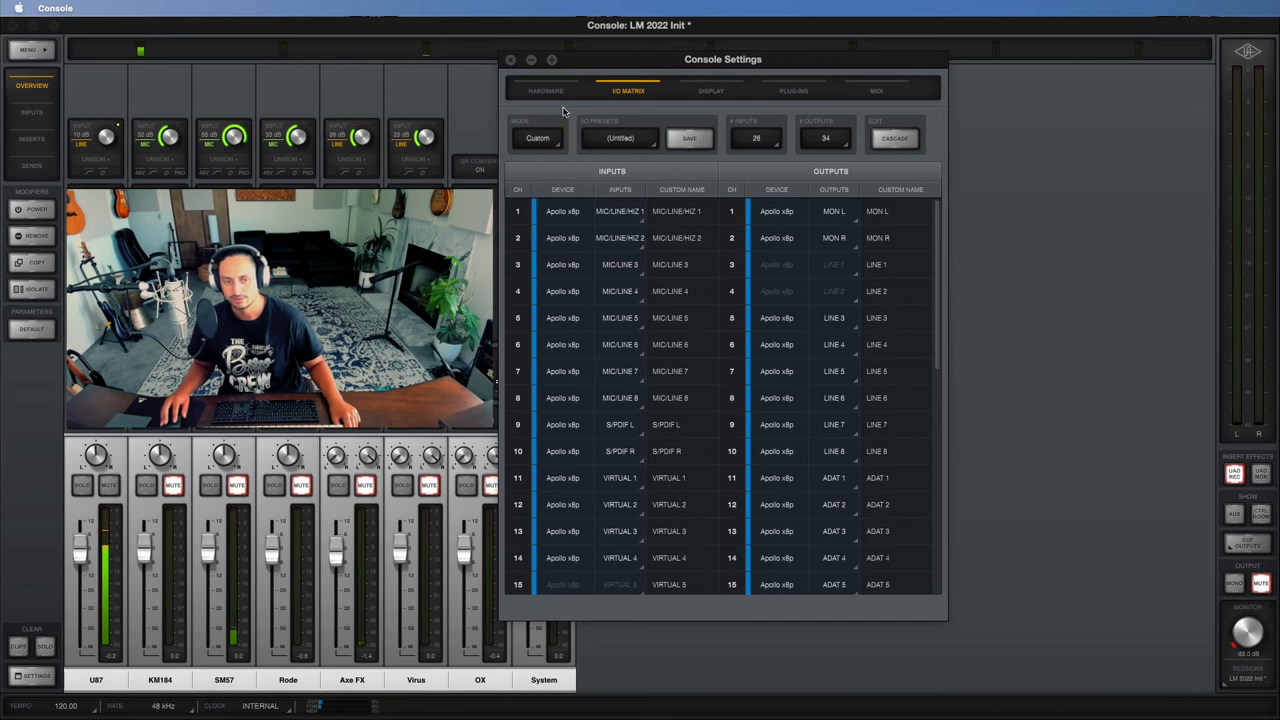
left_click(619, 138)
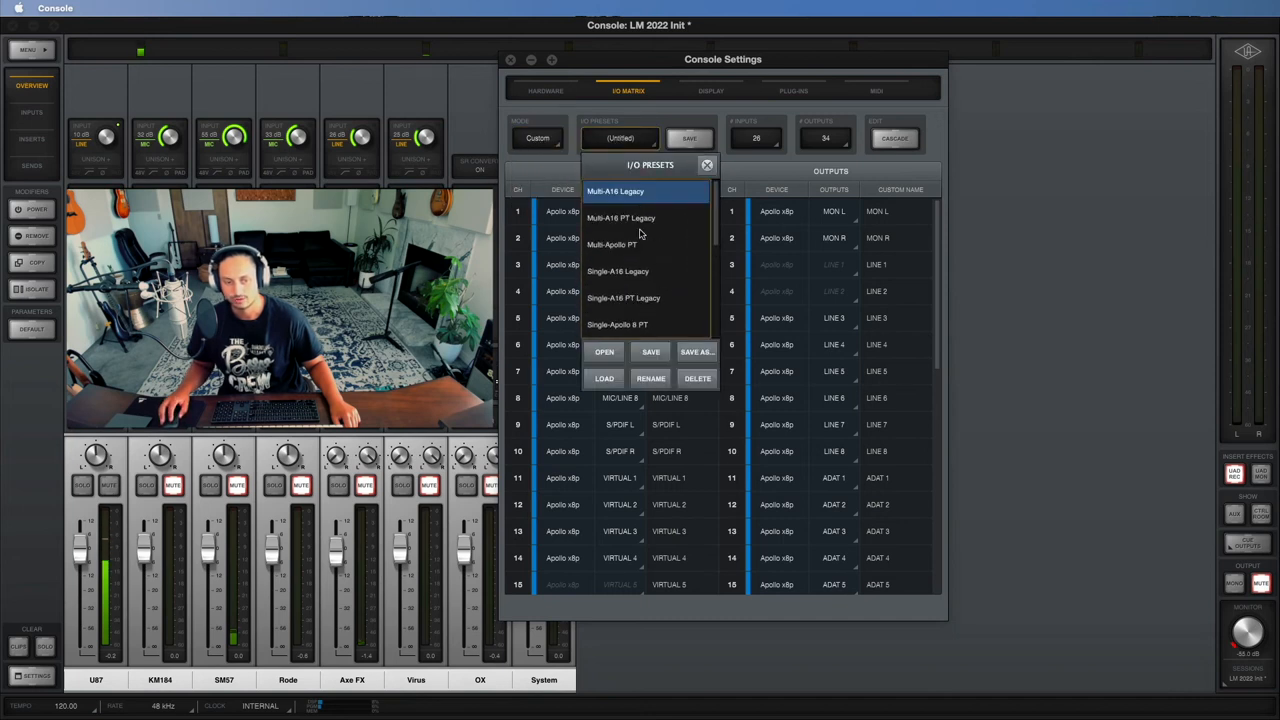
left_click(615, 191)
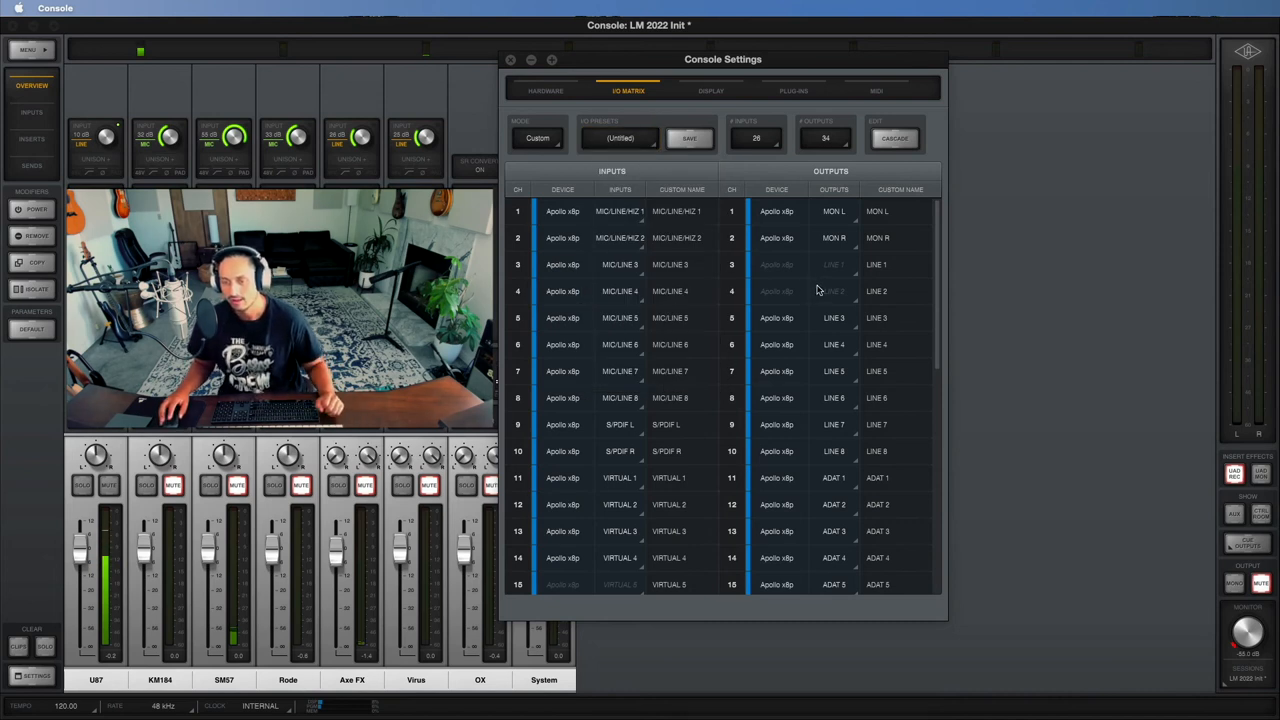
left_click(710, 91)
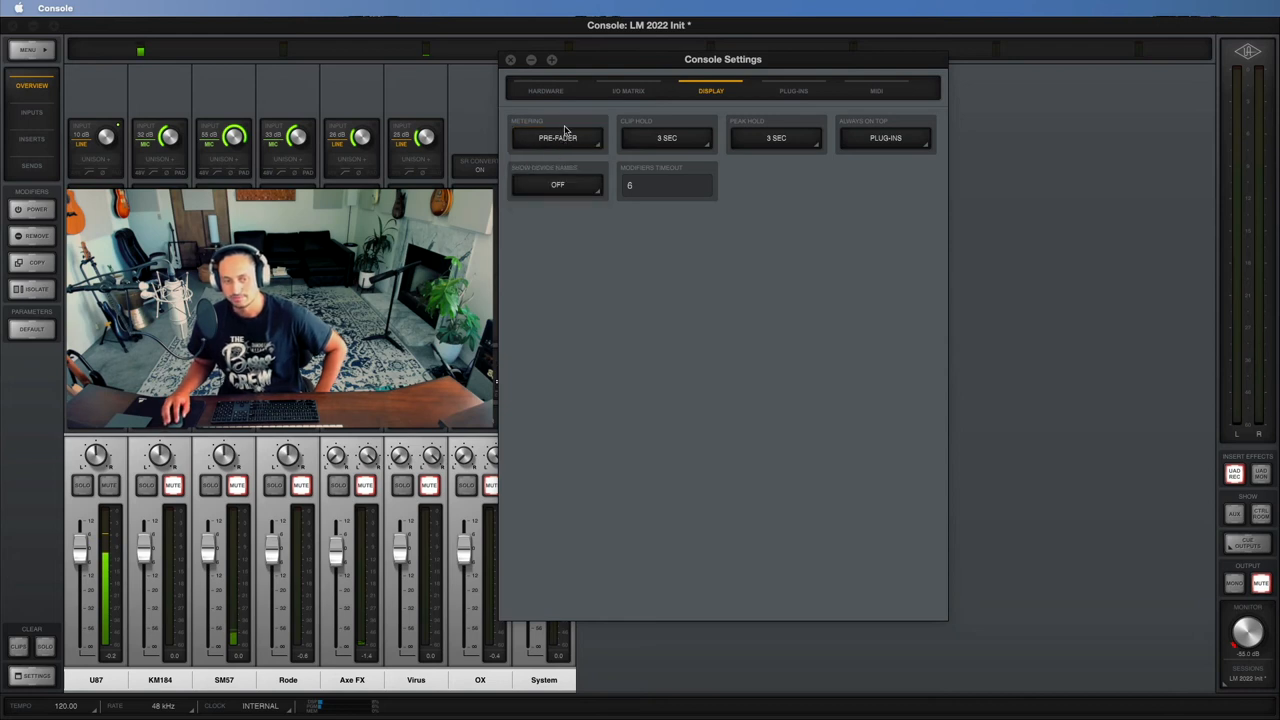
left_click(557, 137)
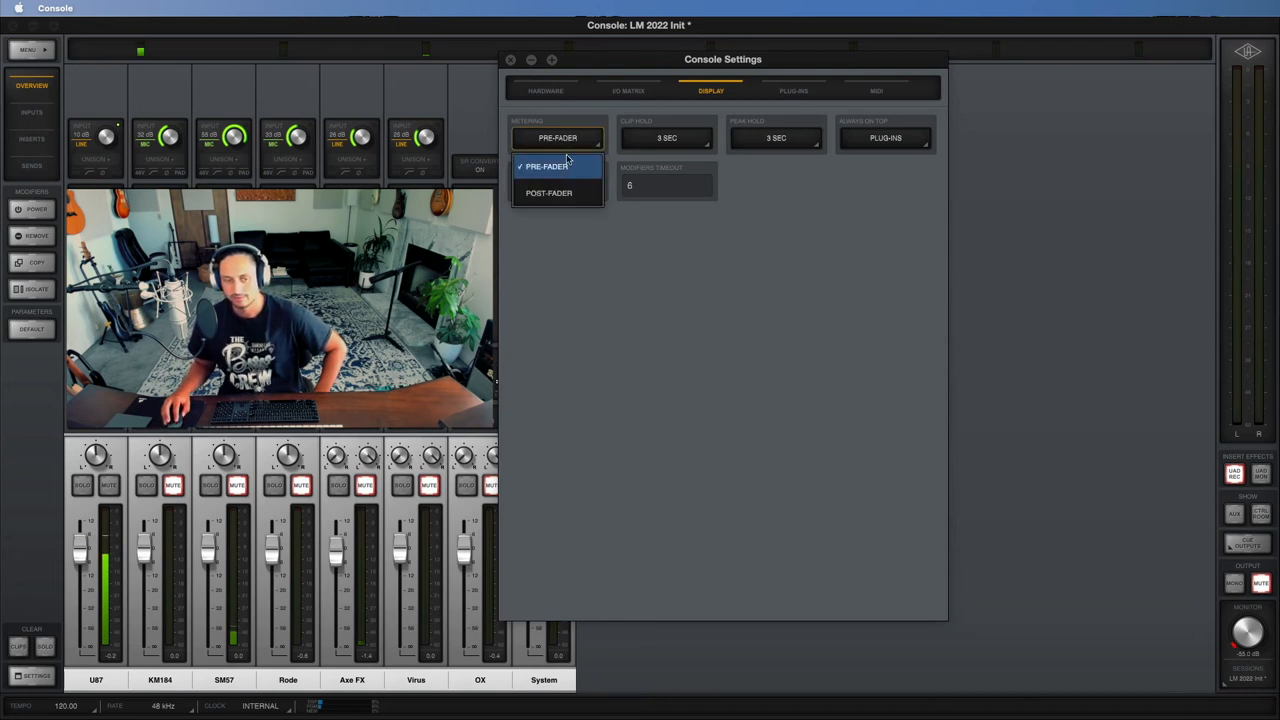
left_click(557, 166)
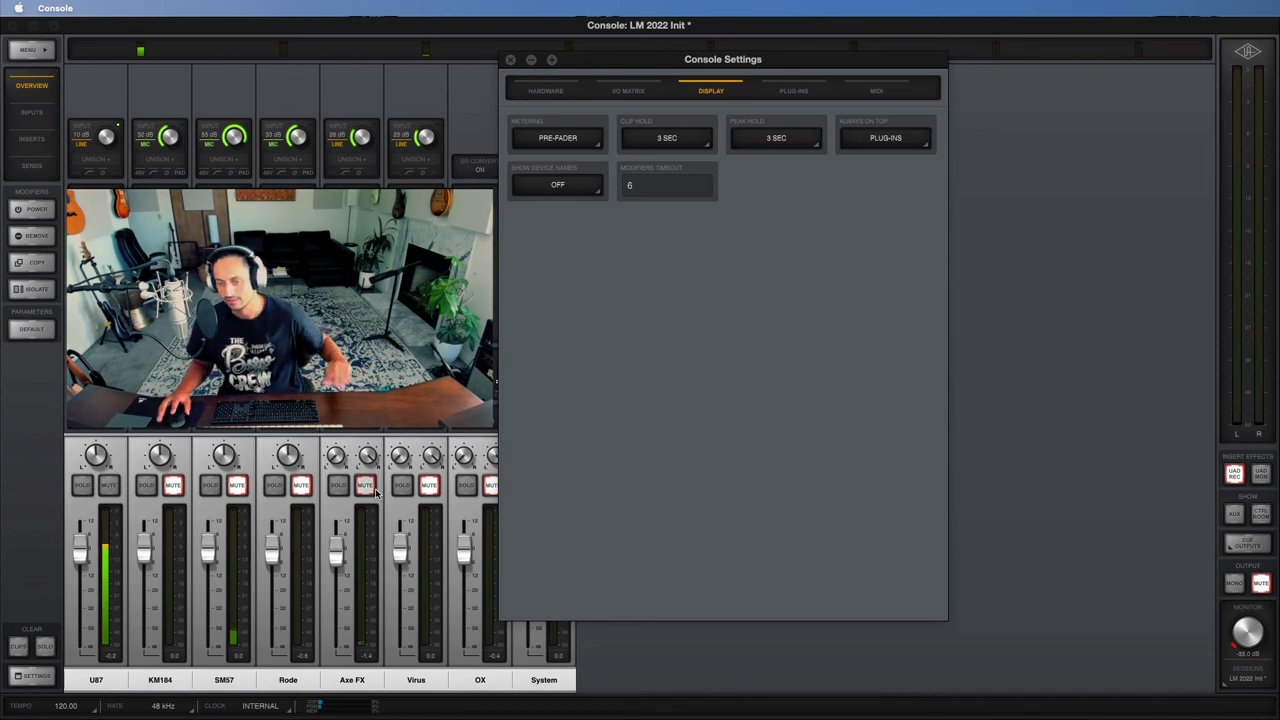
left_click(557, 138)
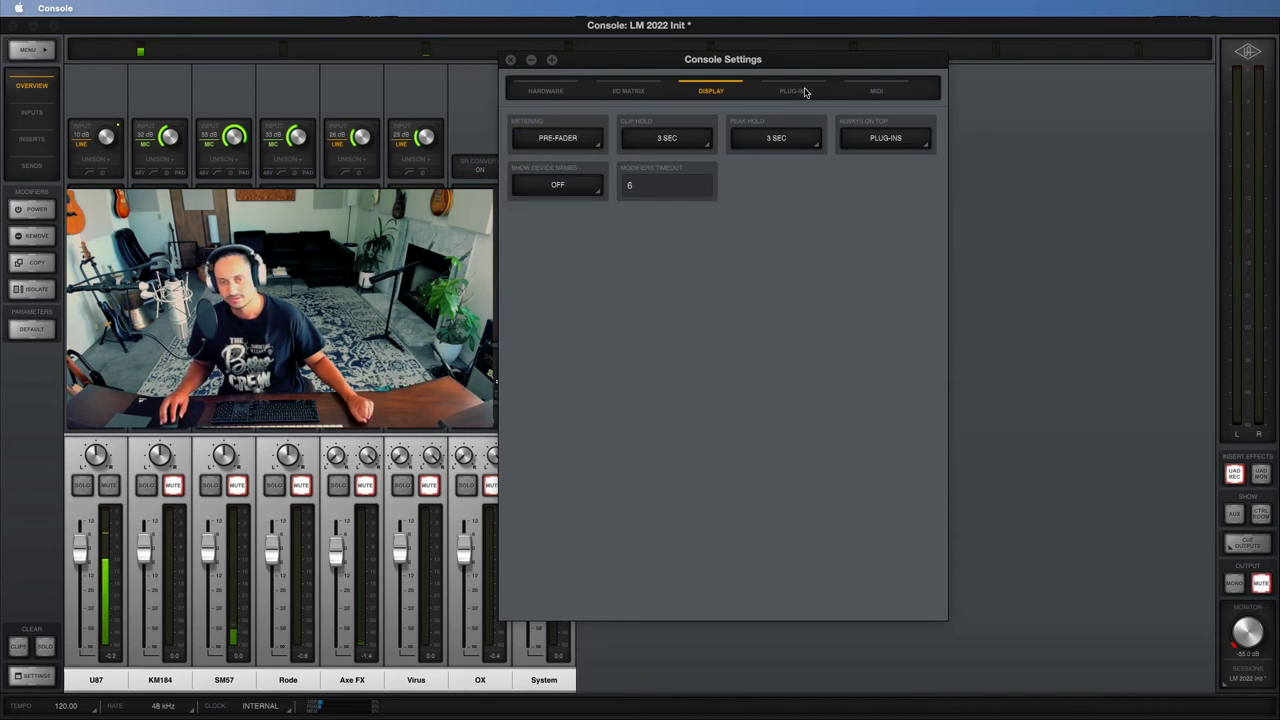
left_click(793, 91)
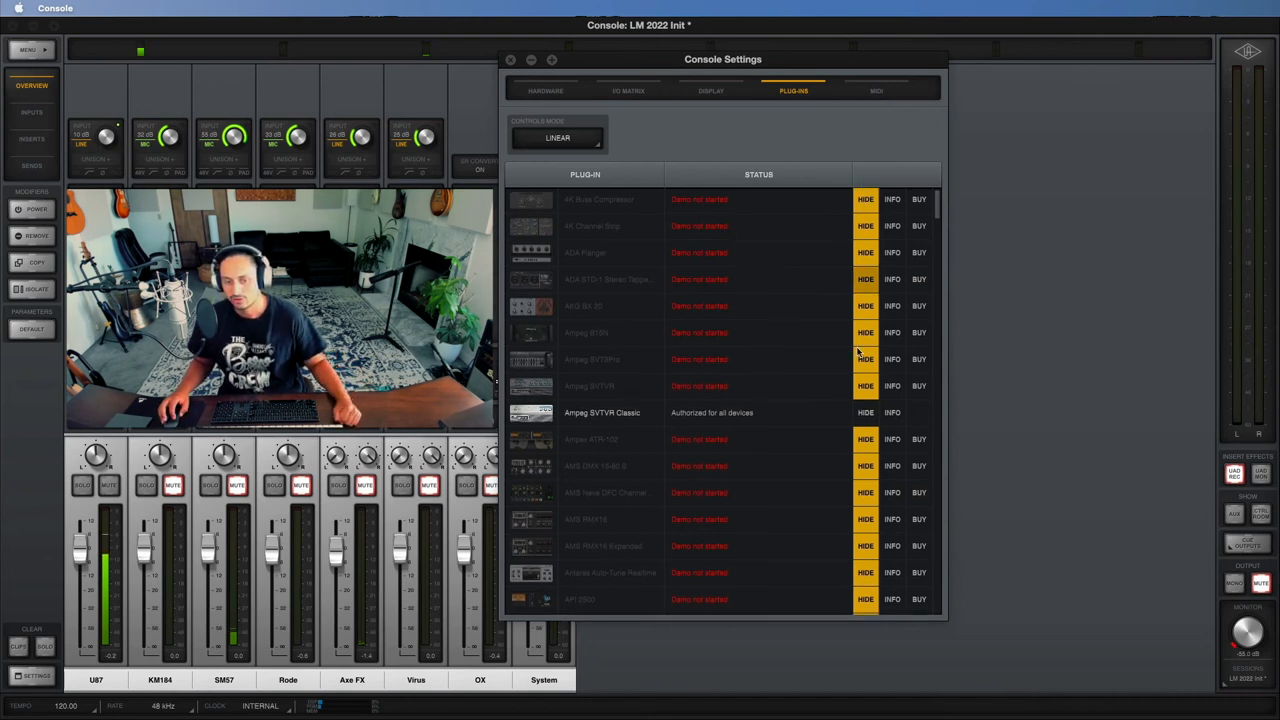
Scroll the plug-ins authorization list and close the Axe FX insert browser
scroll("down", 3)
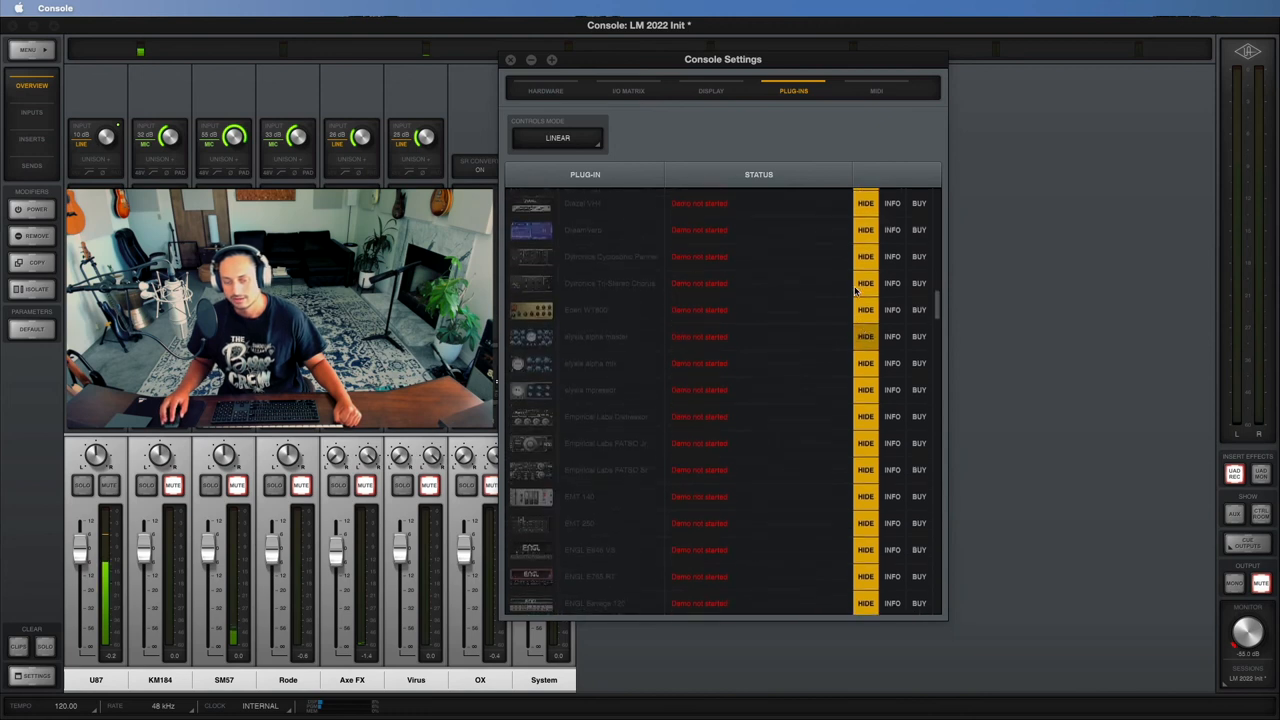
scroll("down", 3)
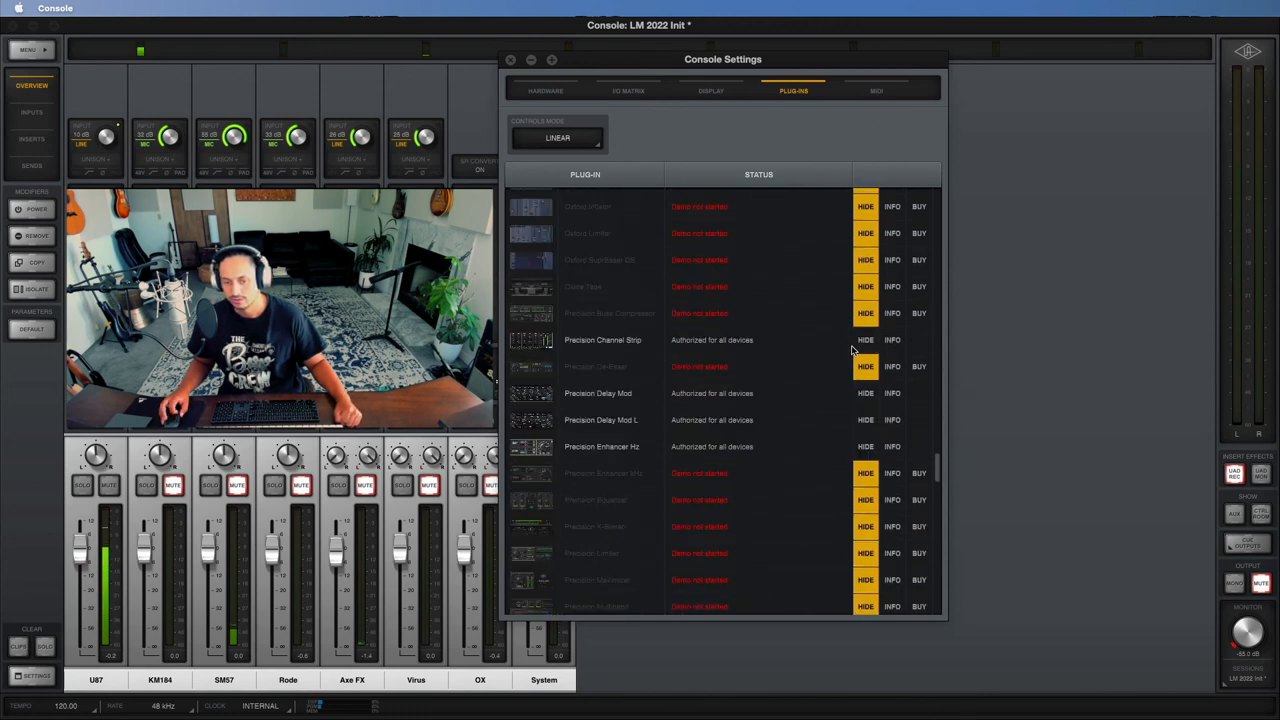
scroll("down", 3)
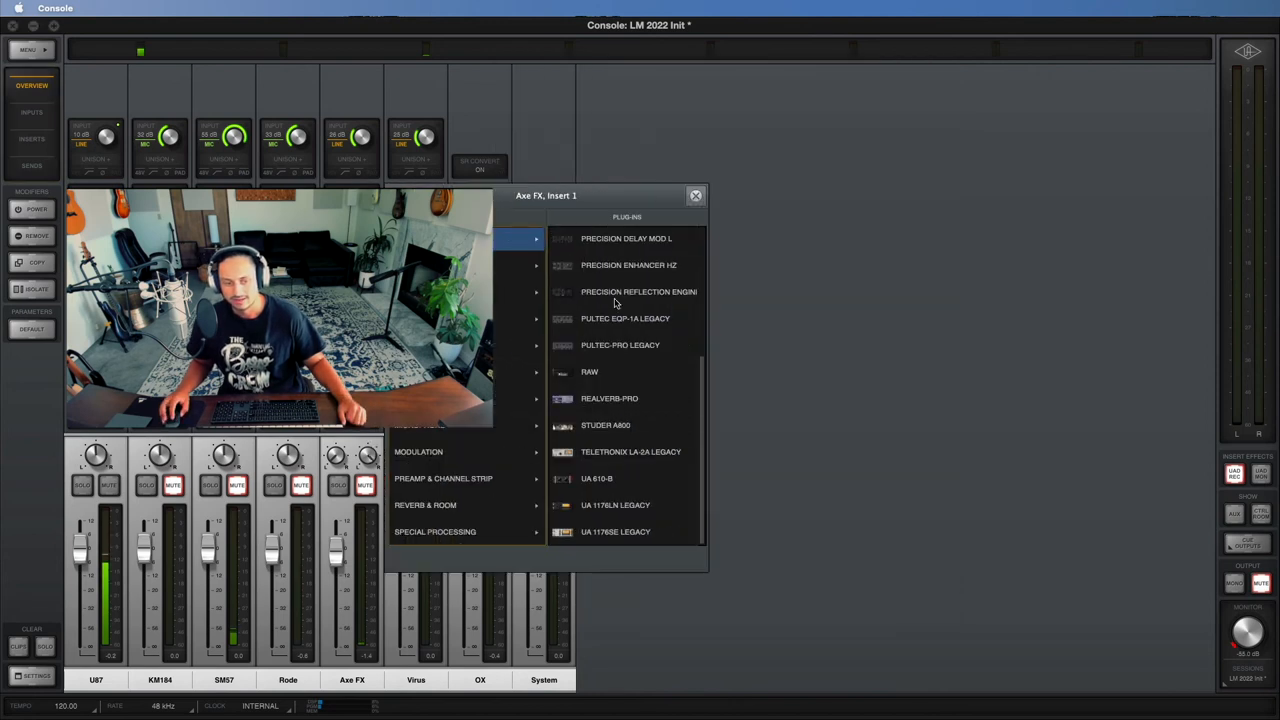
left_click(695, 195)
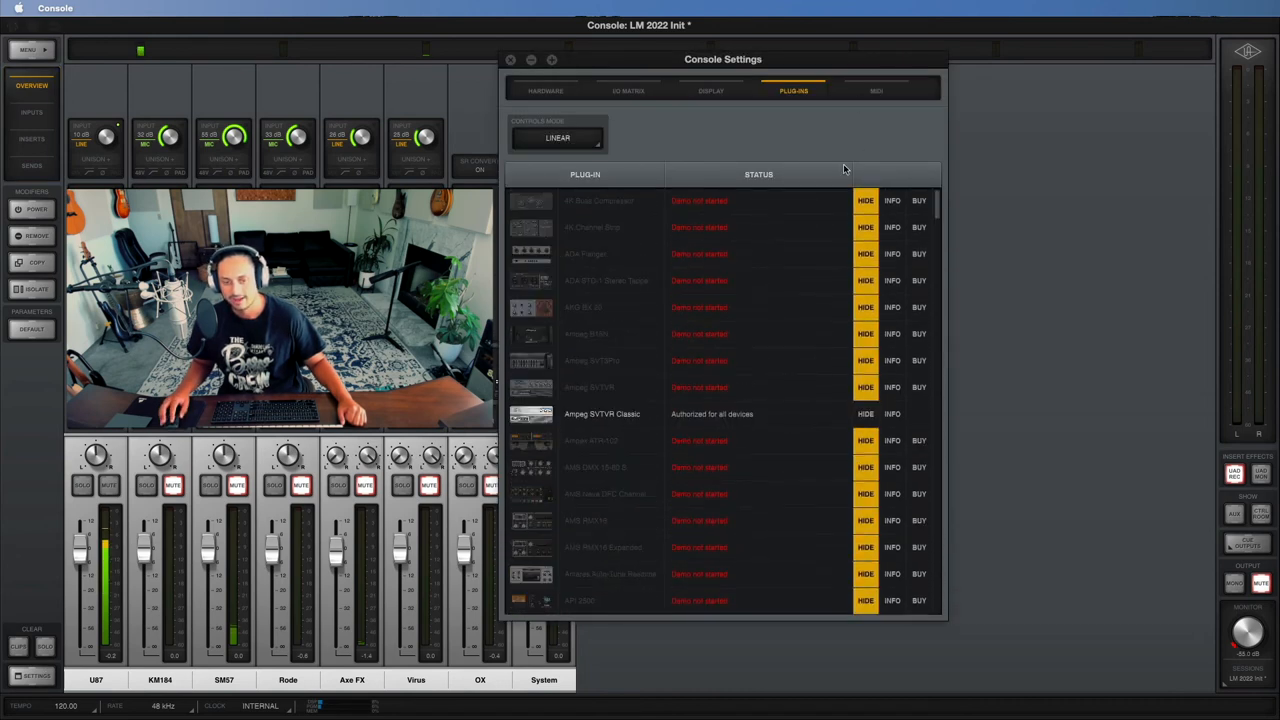
Close Console Settings, browse the Edit and View menus, and return to the eight-channel mixer
left_click(876, 91)
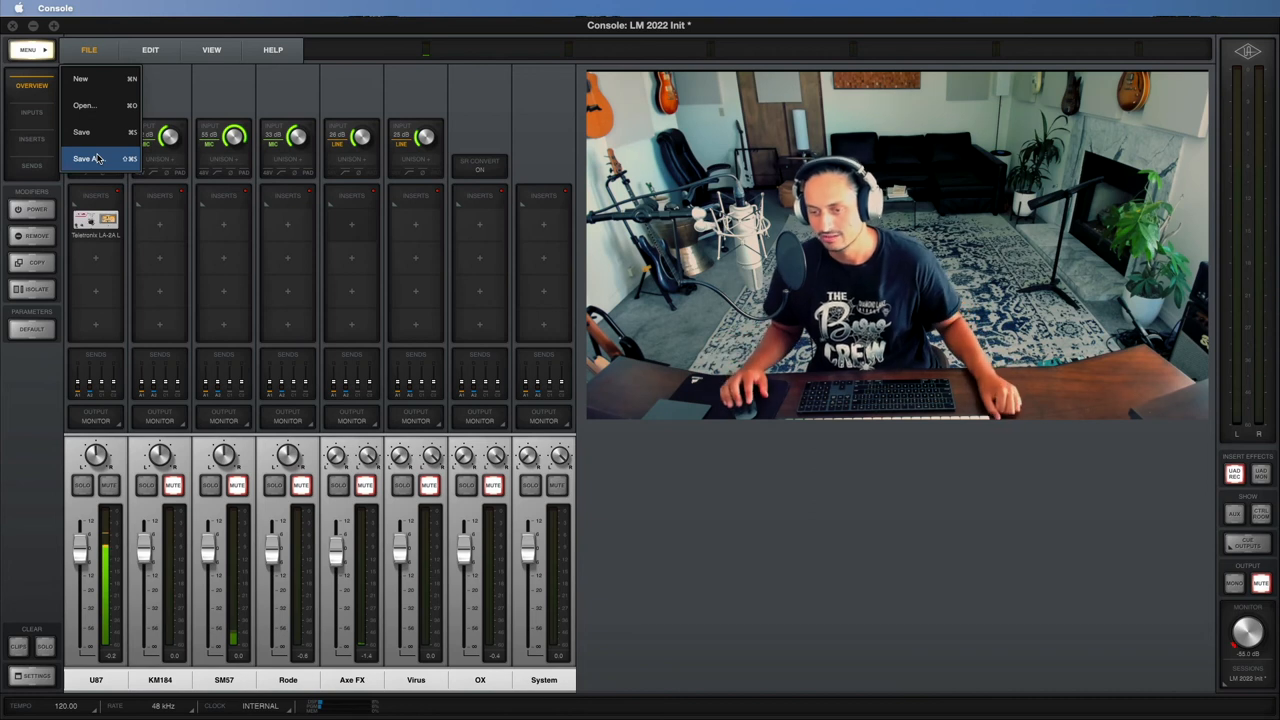
mouse_move(81, 131)
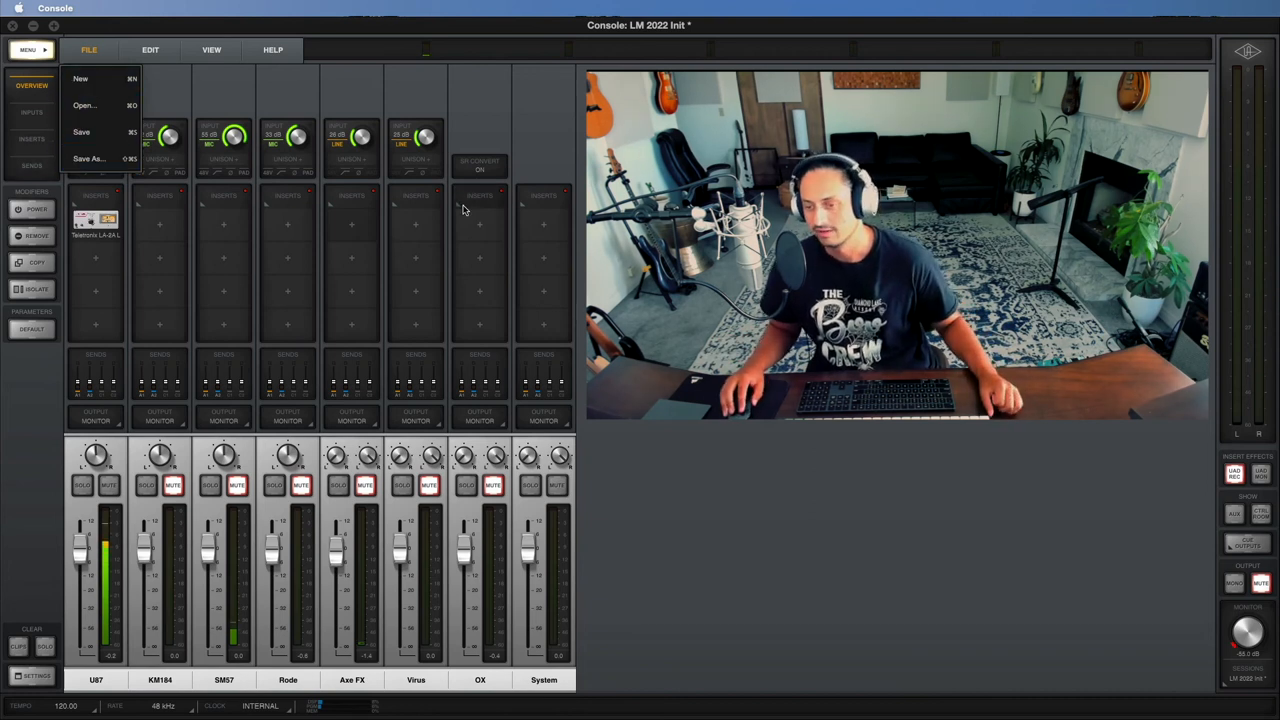
mouse_move(84, 105)
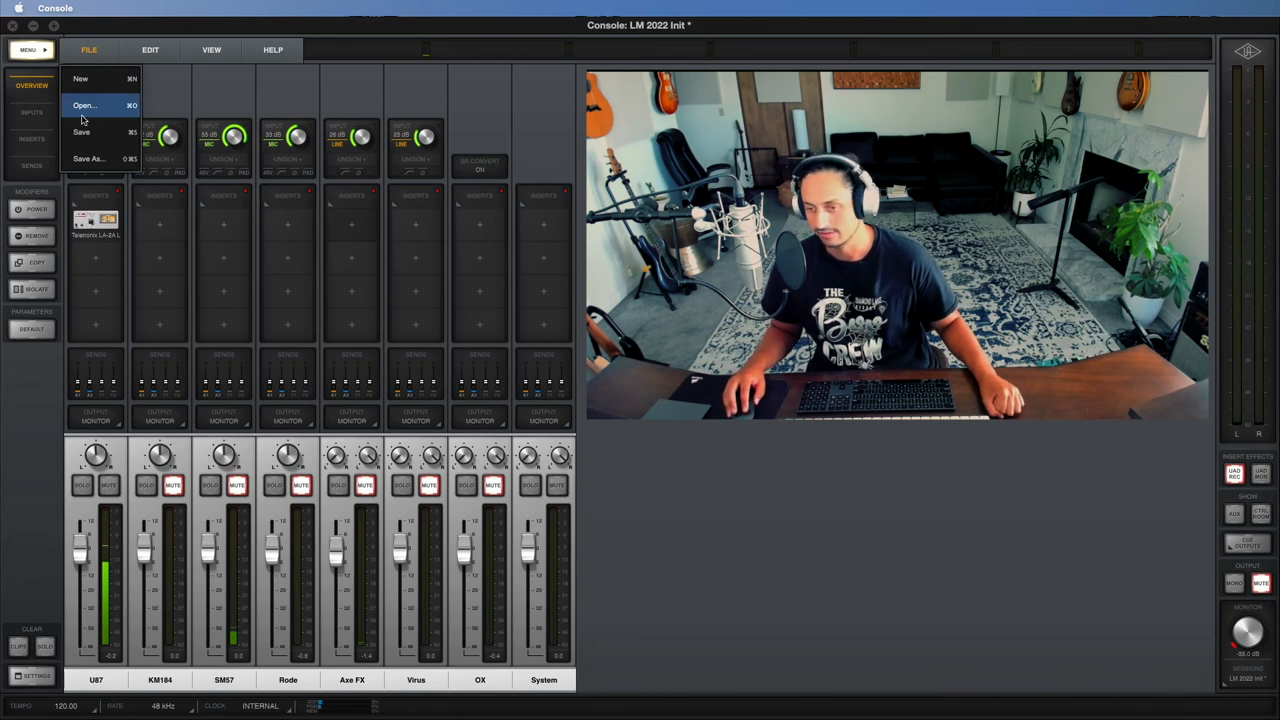
left_click(150, 49)
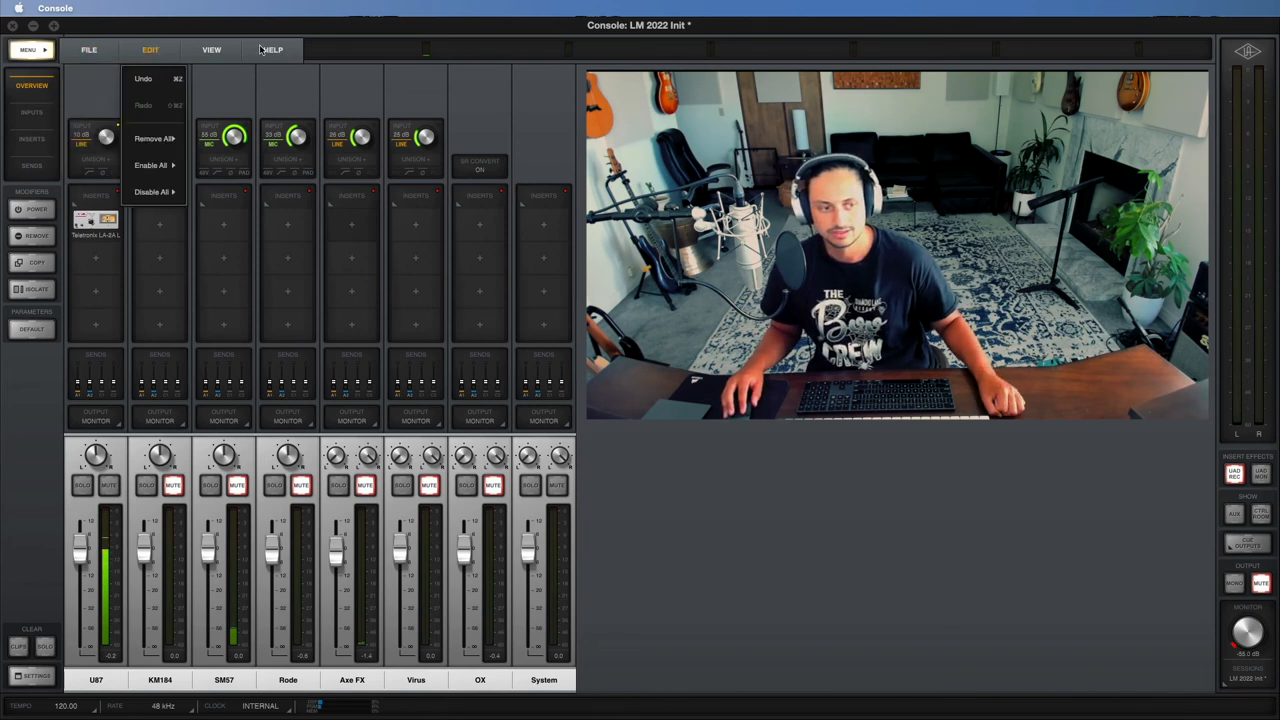
left_click(211, 50)
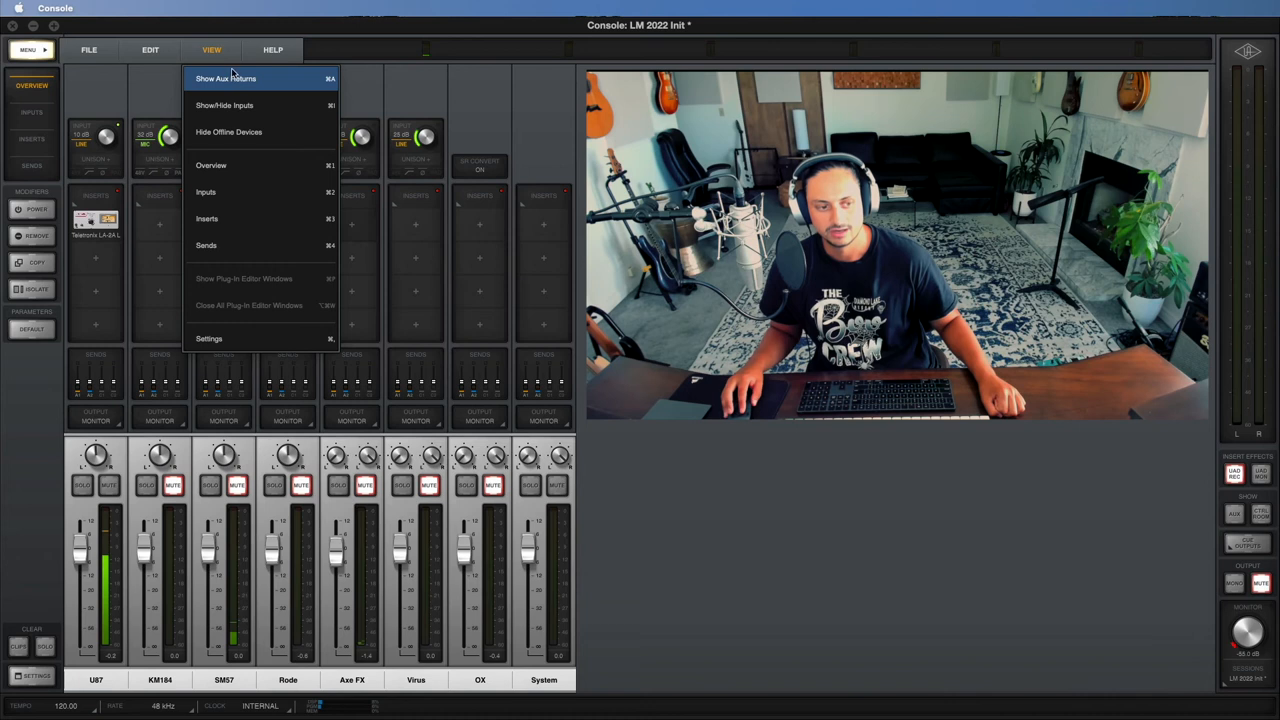
mouse_move(262, 78)
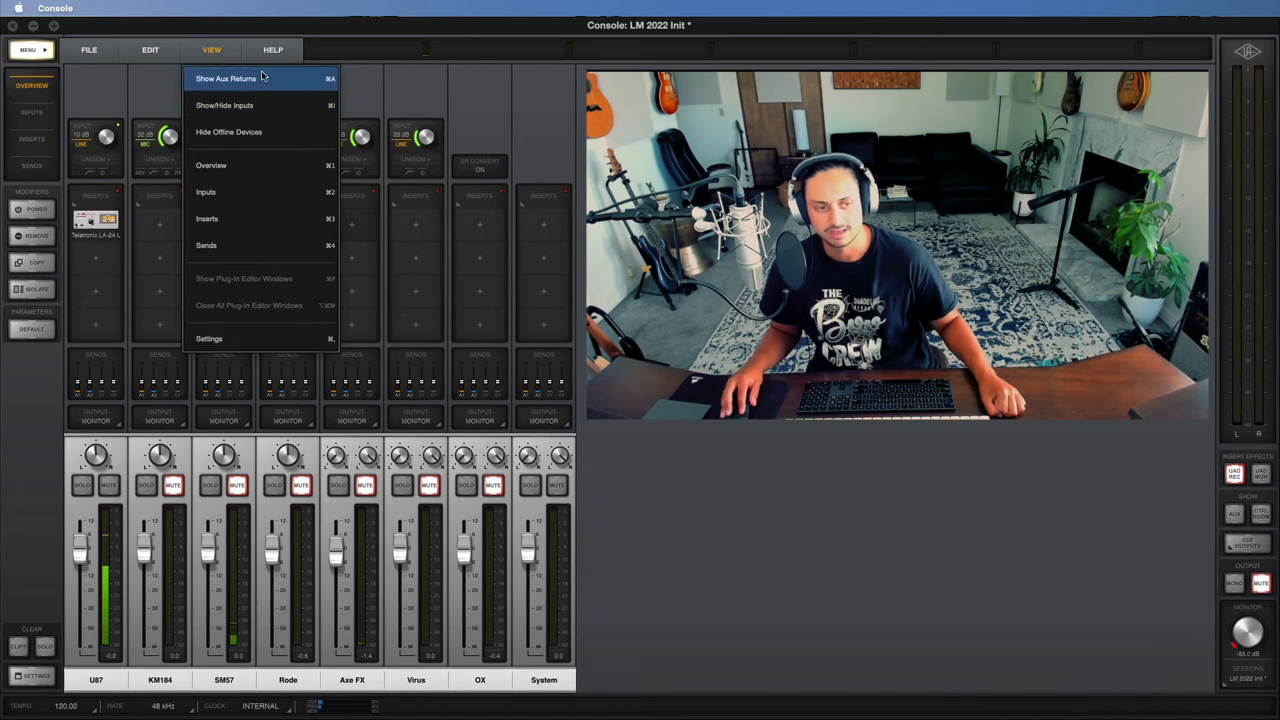
left_click(226, 78)
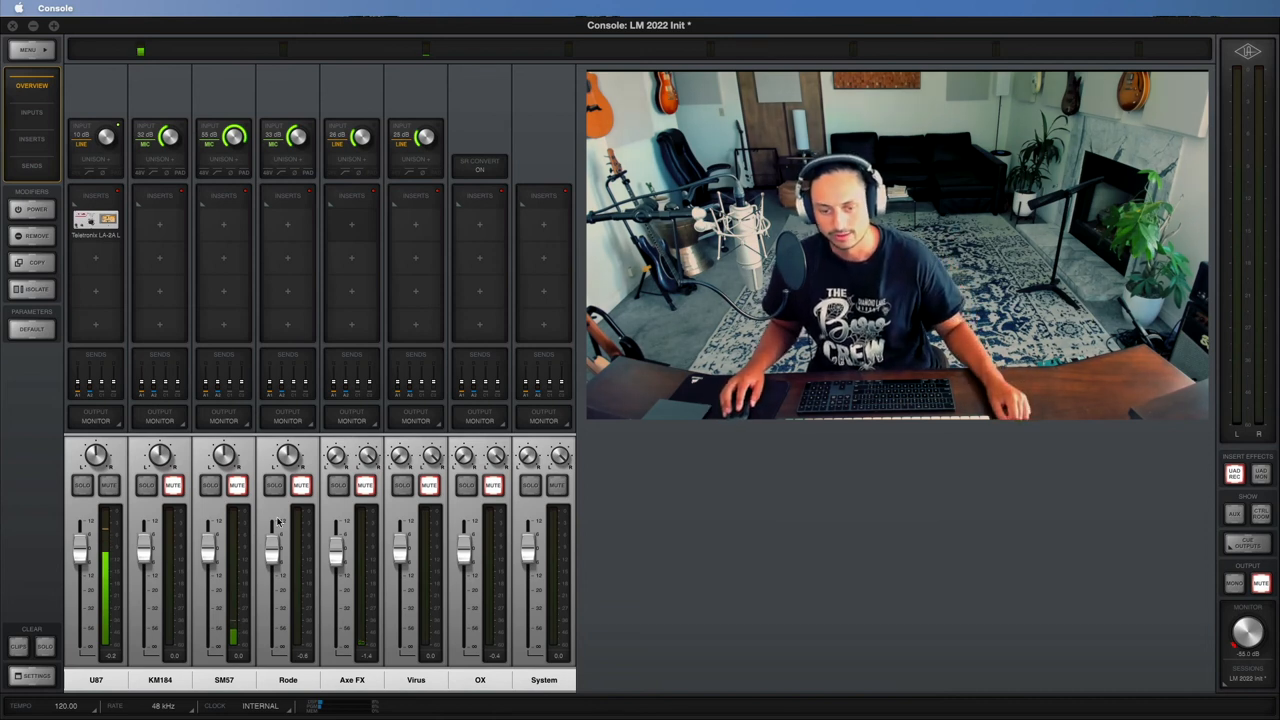
left_click(173, 485)
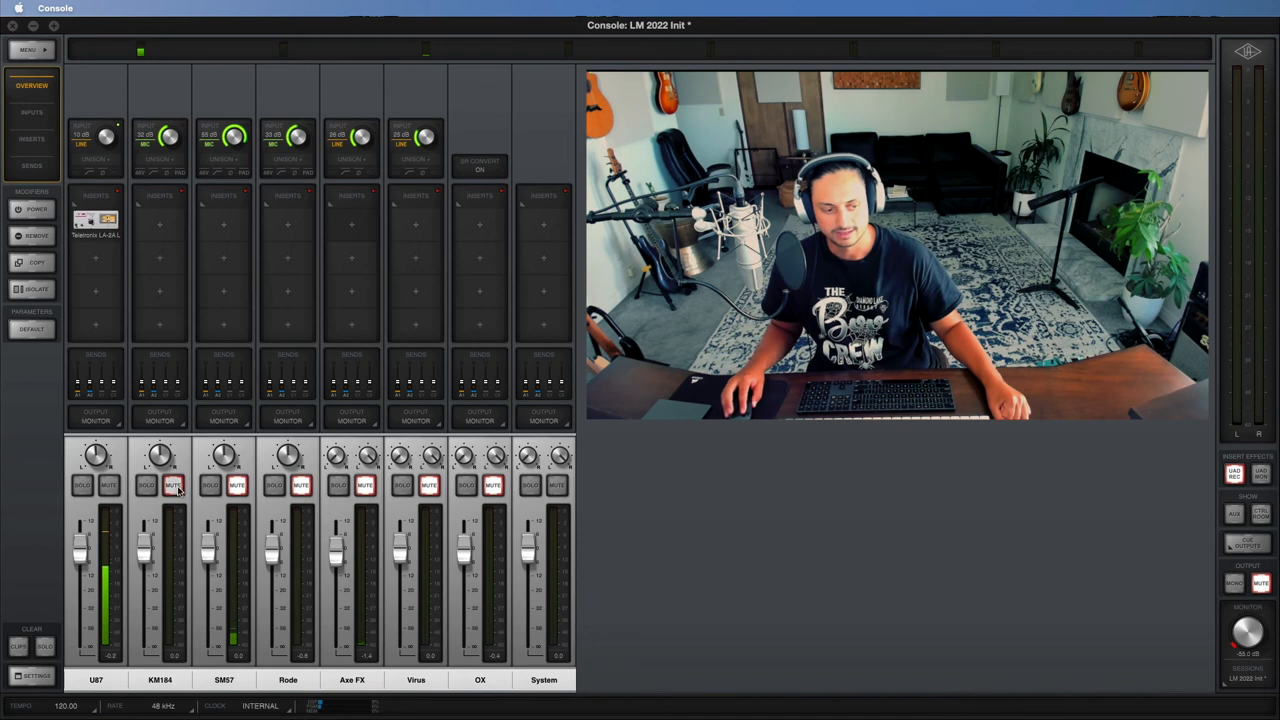